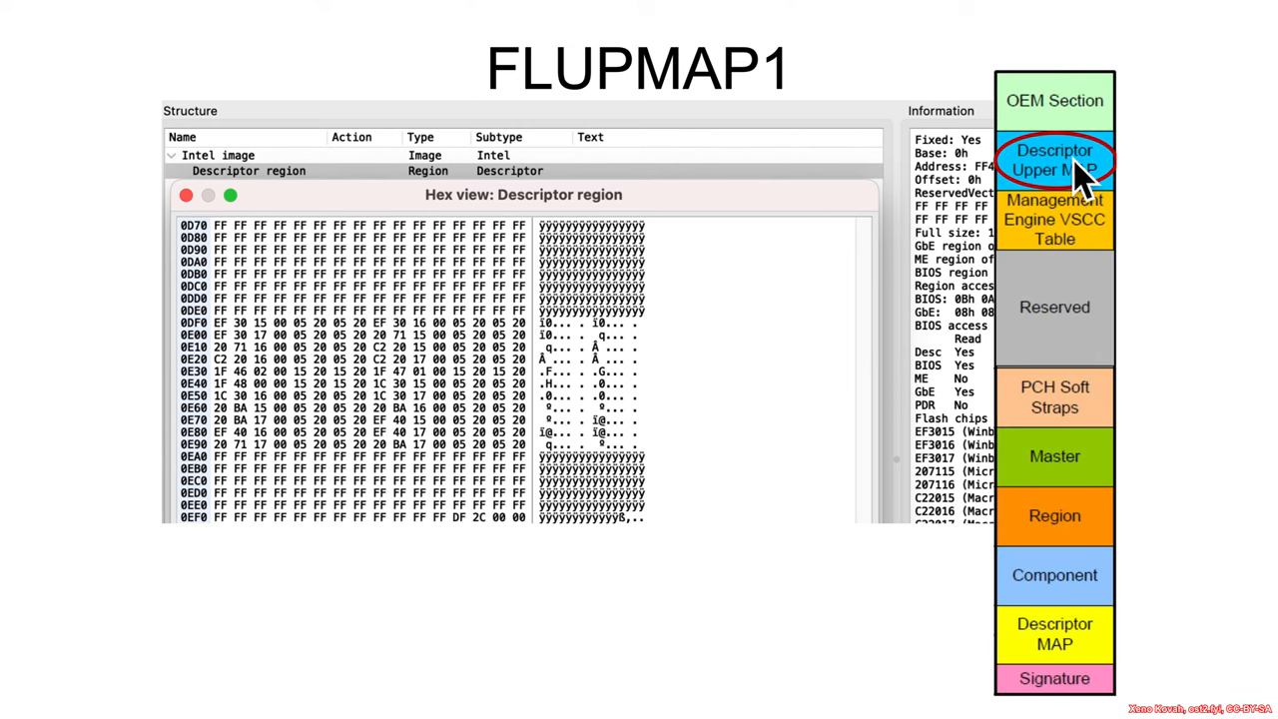
{"action": "mouse_move", "coordinate": [974, 230]}
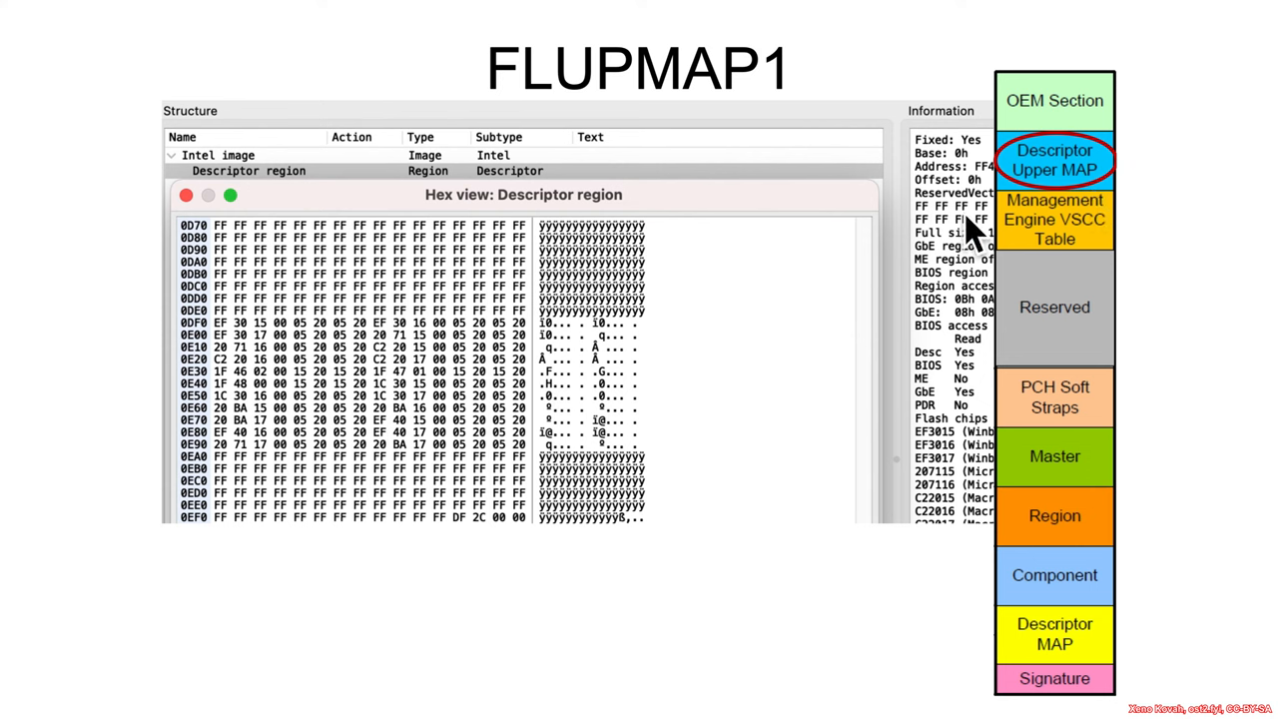
{"action": "mouse_move", "coordinate": [1009, 284]}
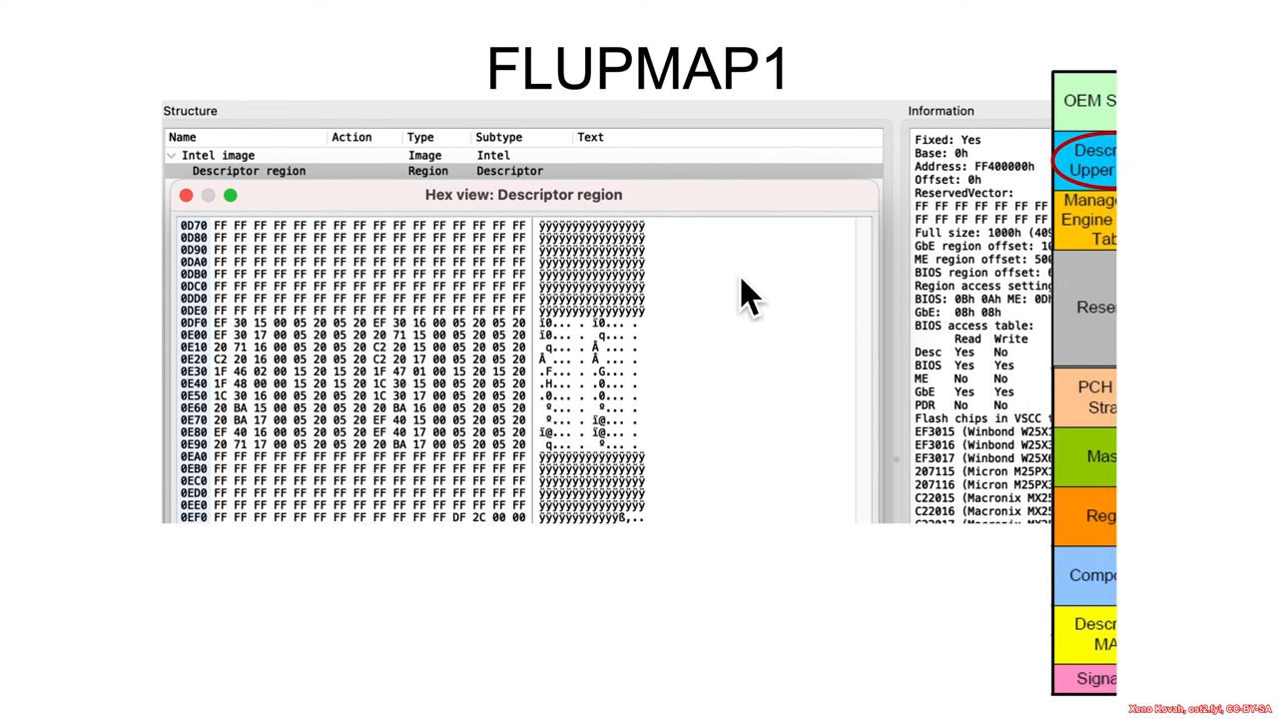
Scroll the descriptor hex view down to row 0EF0, where FLUMAP1's DF byte marks the VSCC table base.
{"action": "scroll", "scroll_direction": "down", "scroll_amount": 3}
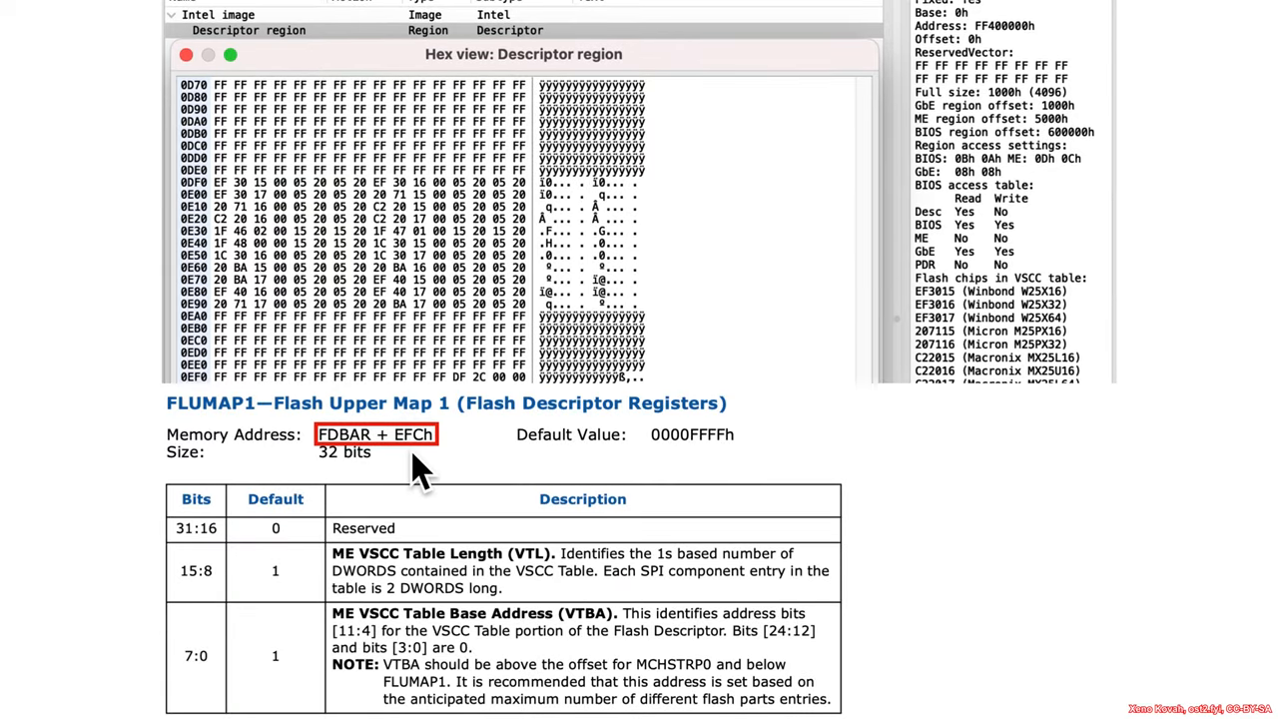
{"action": "mouse_move", "coordinate": [435, 475]}
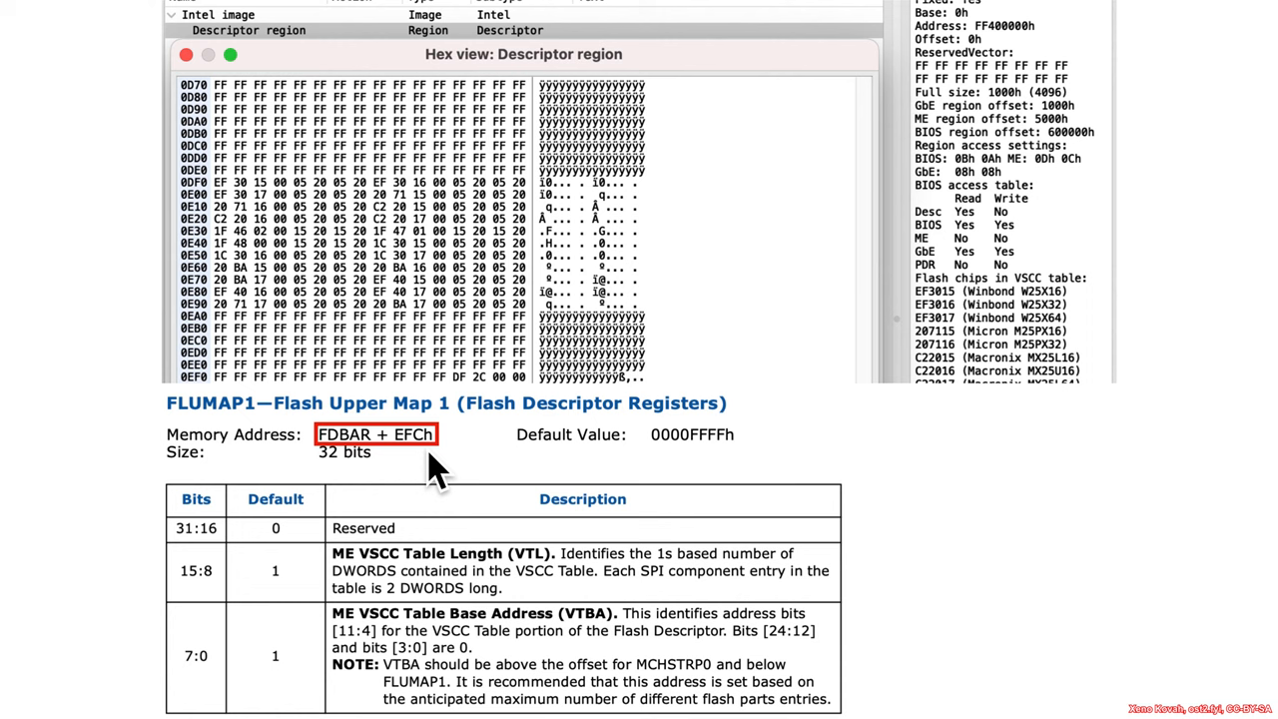
{"action": "mouse_move", "coordinate": [440, 475]}
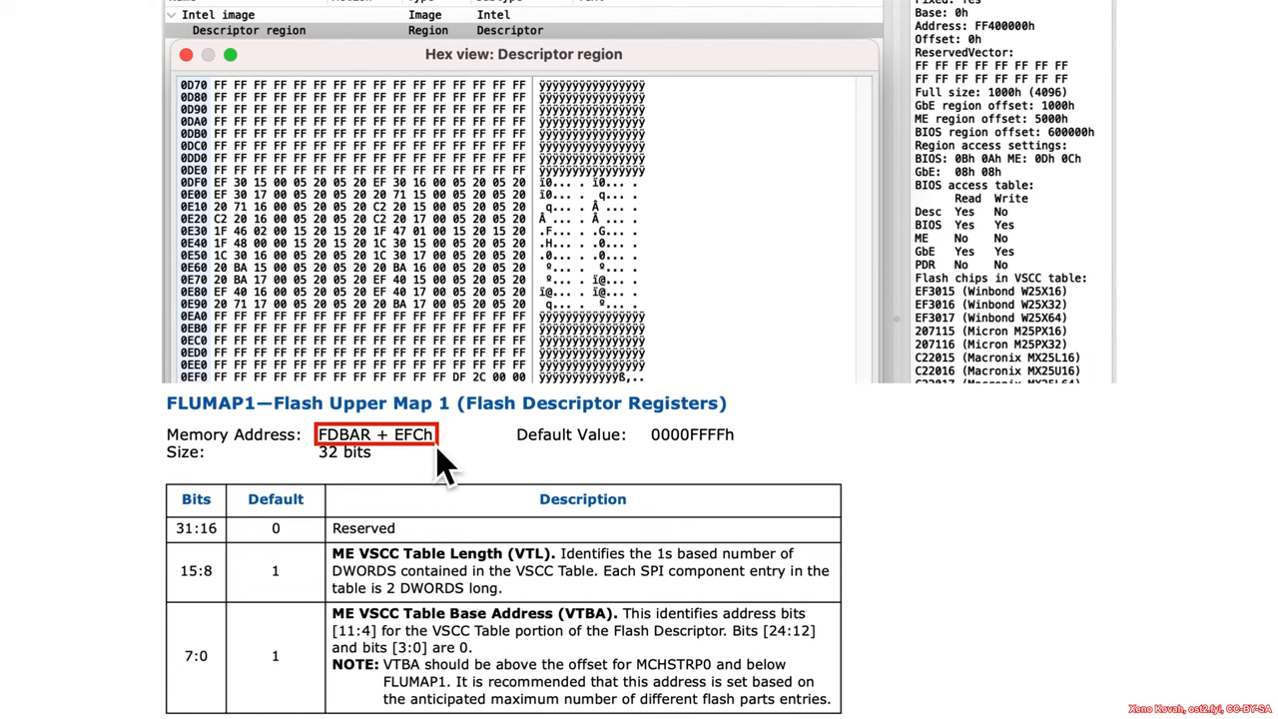
{"action": "mouse_move", "coordinate": [424, 470]}
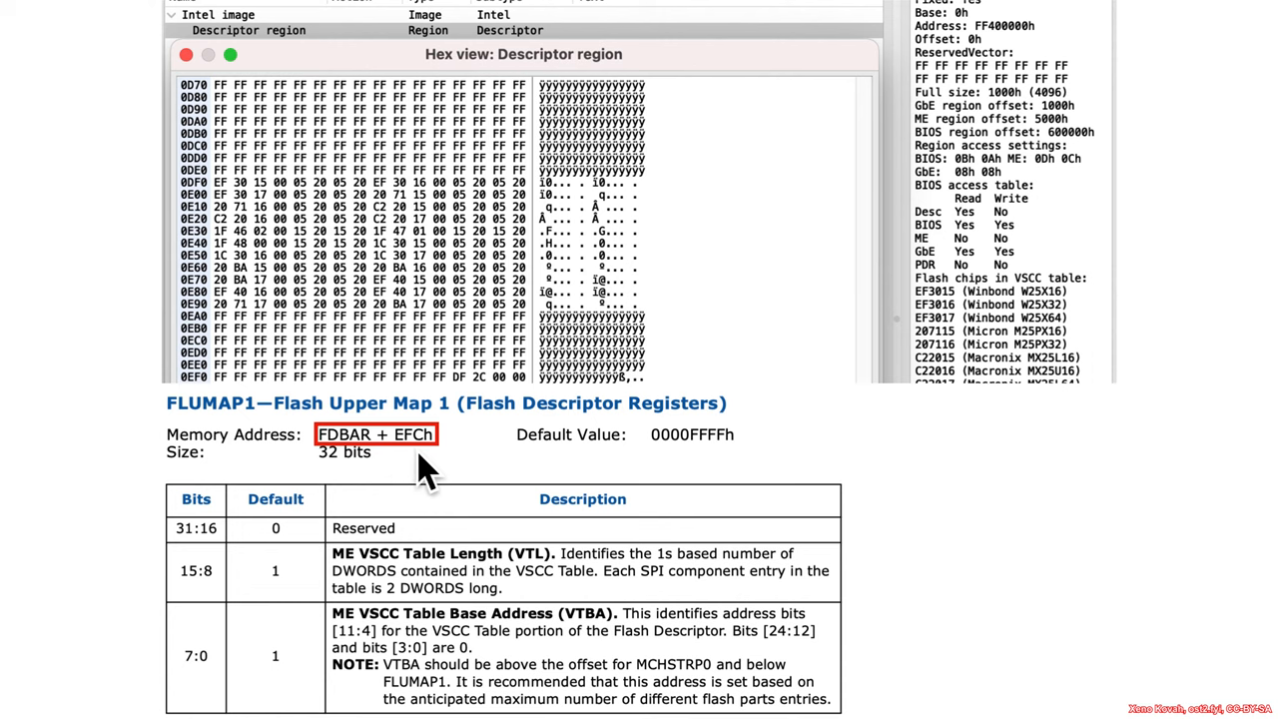
{"action": "mouse_move", "coordinate": [769, 390]}
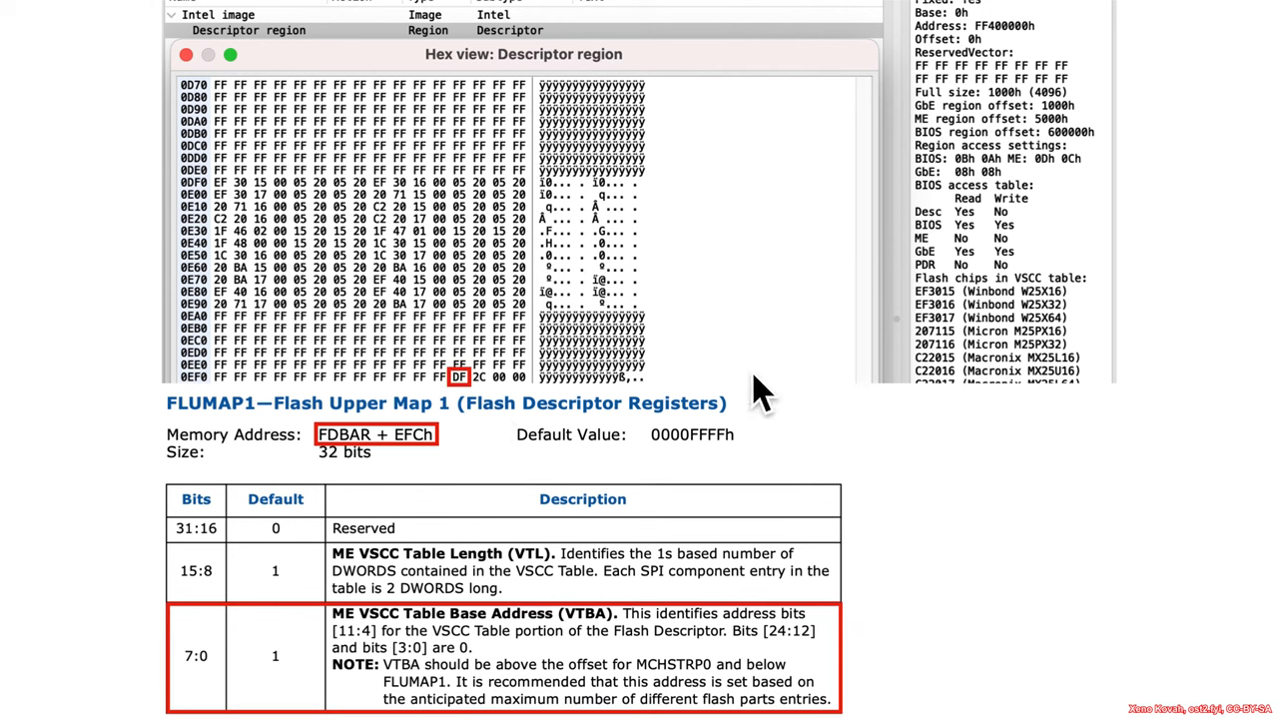
{"action": "mouse_move", "coordinate": [814, 665]}
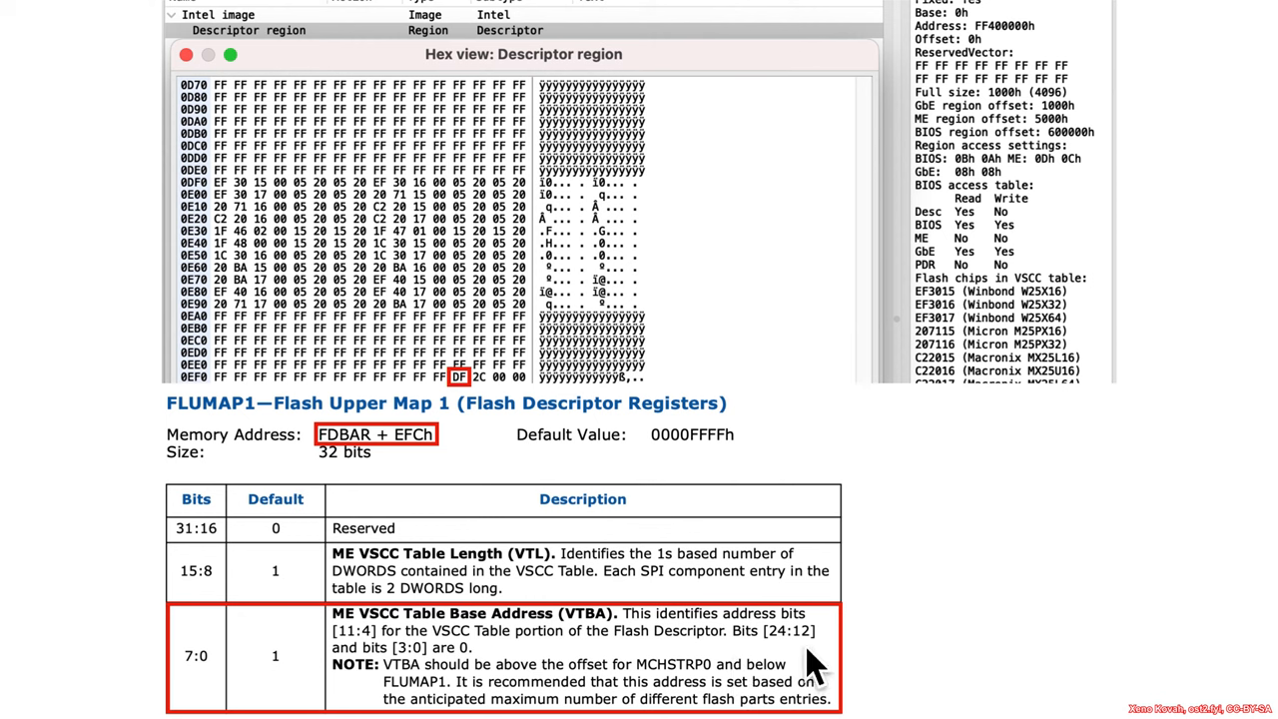
{"action": "mouse_move", "coordinate": [471, 414]}
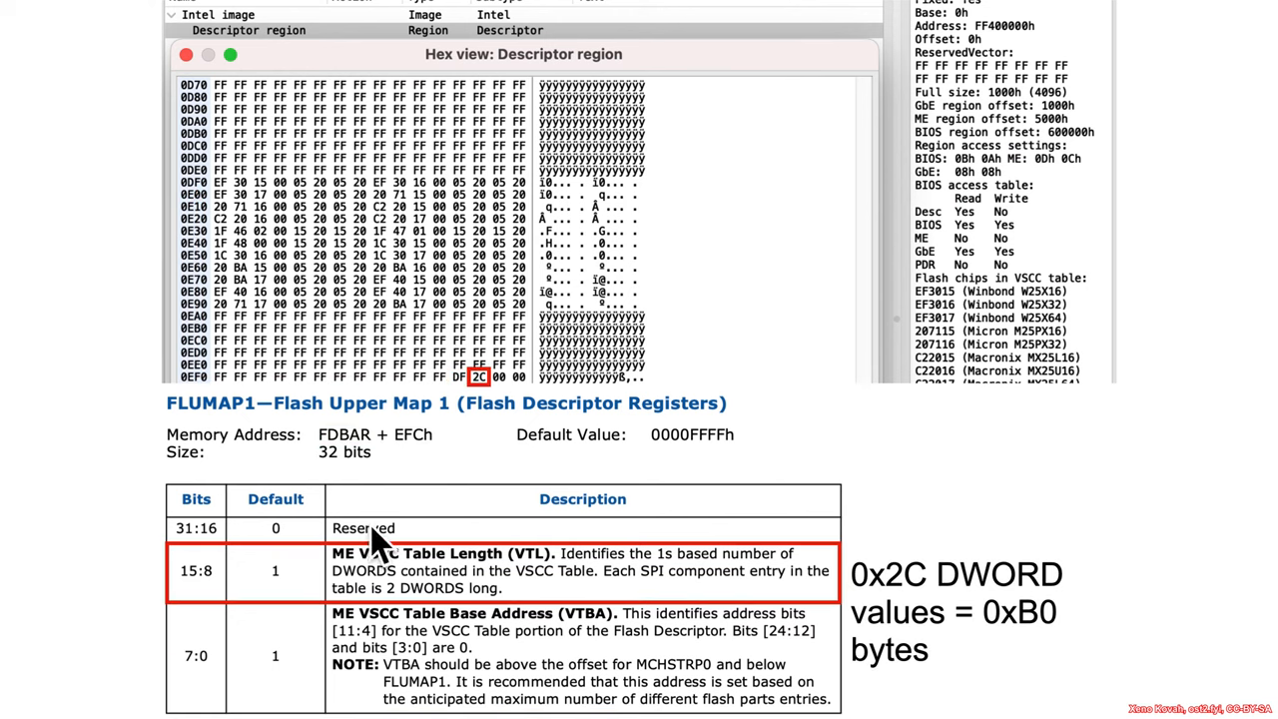
{"action": "mouse_move", "coordinate": [505, 419]}
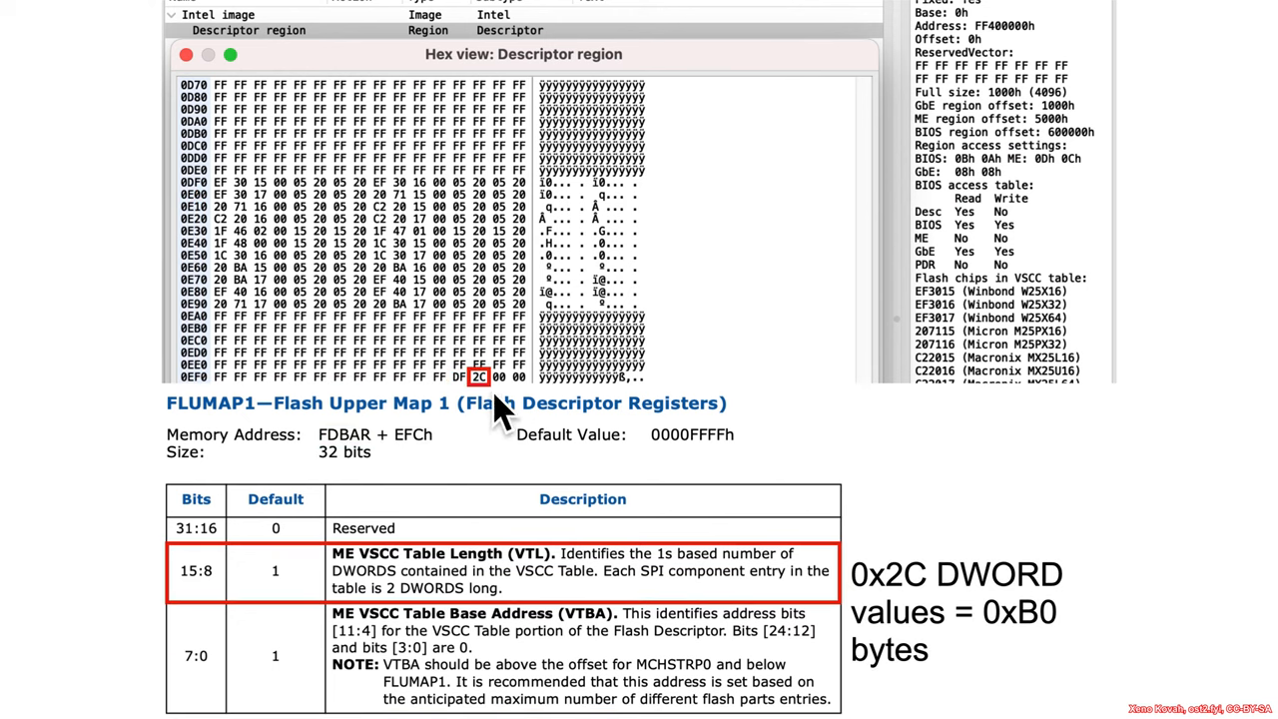
{"action": "mouse_move", "coordinate": [1058, 654]}
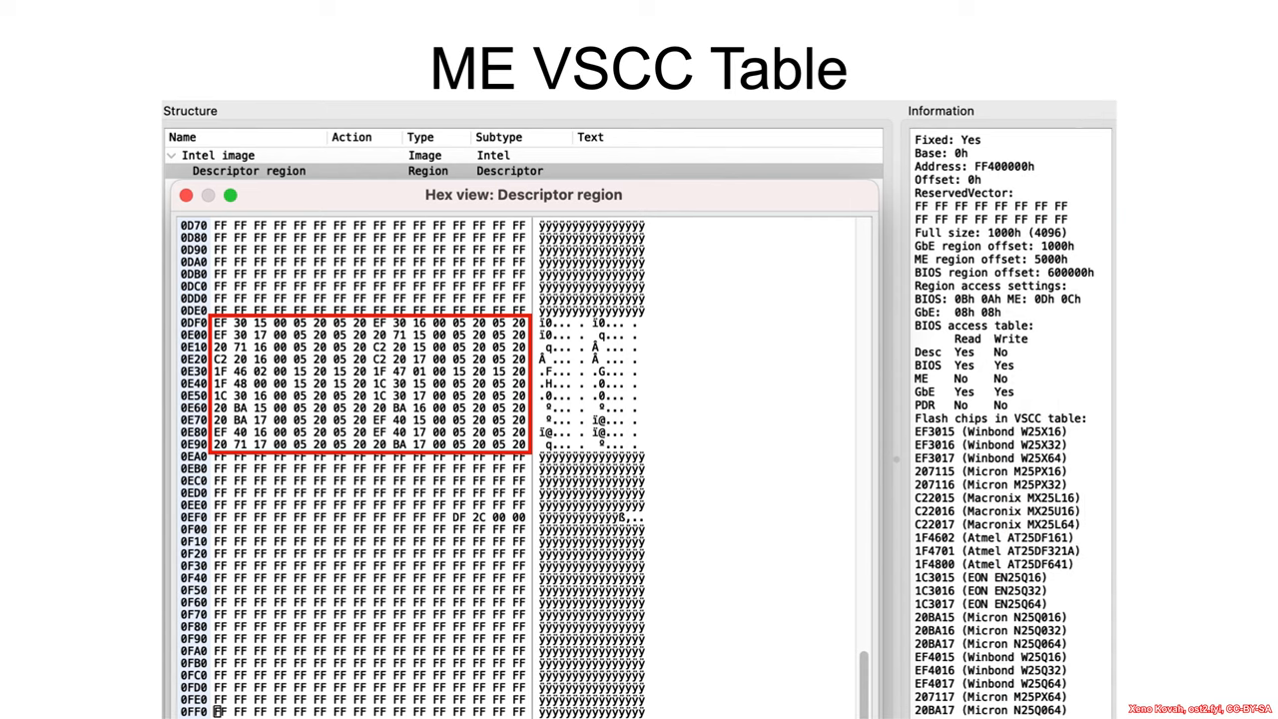
{"action": "mouse_move", "coordinate": [714, 230]}
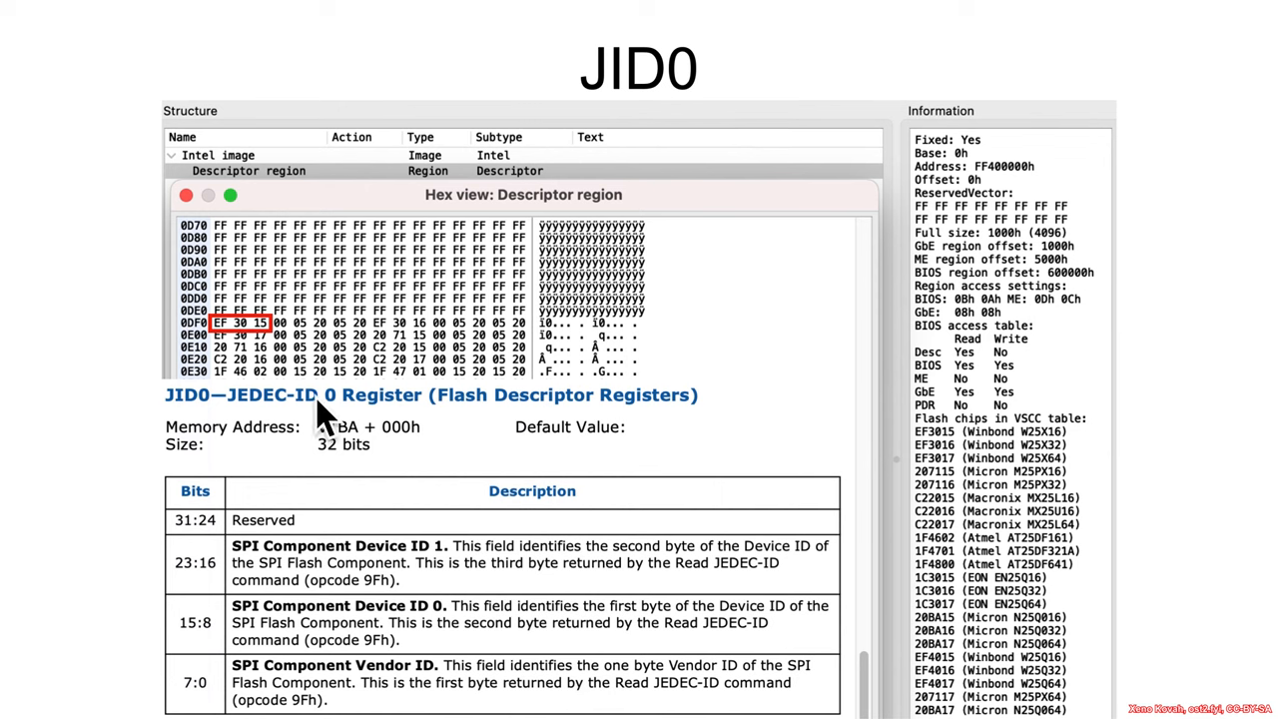
{"action": "mouse_move", "coordinate": [225, 459]}
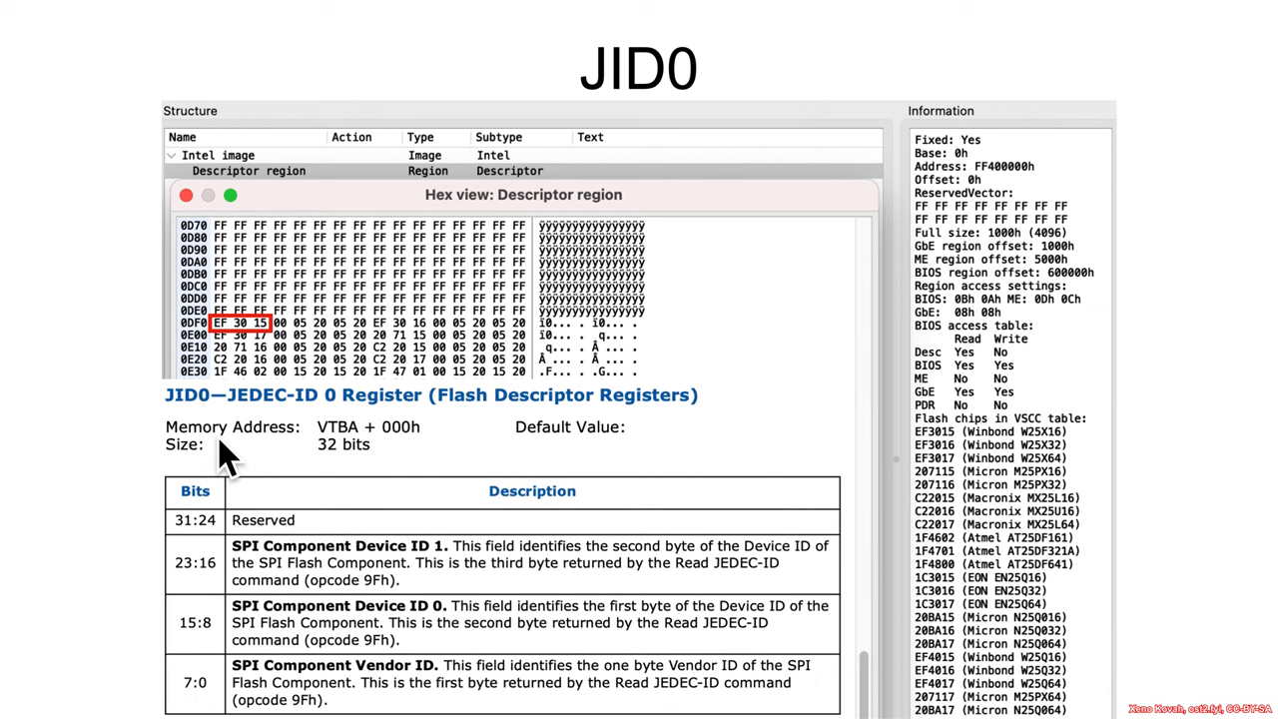
{"action": "mouse_move", "coordinate": [430, 684]}
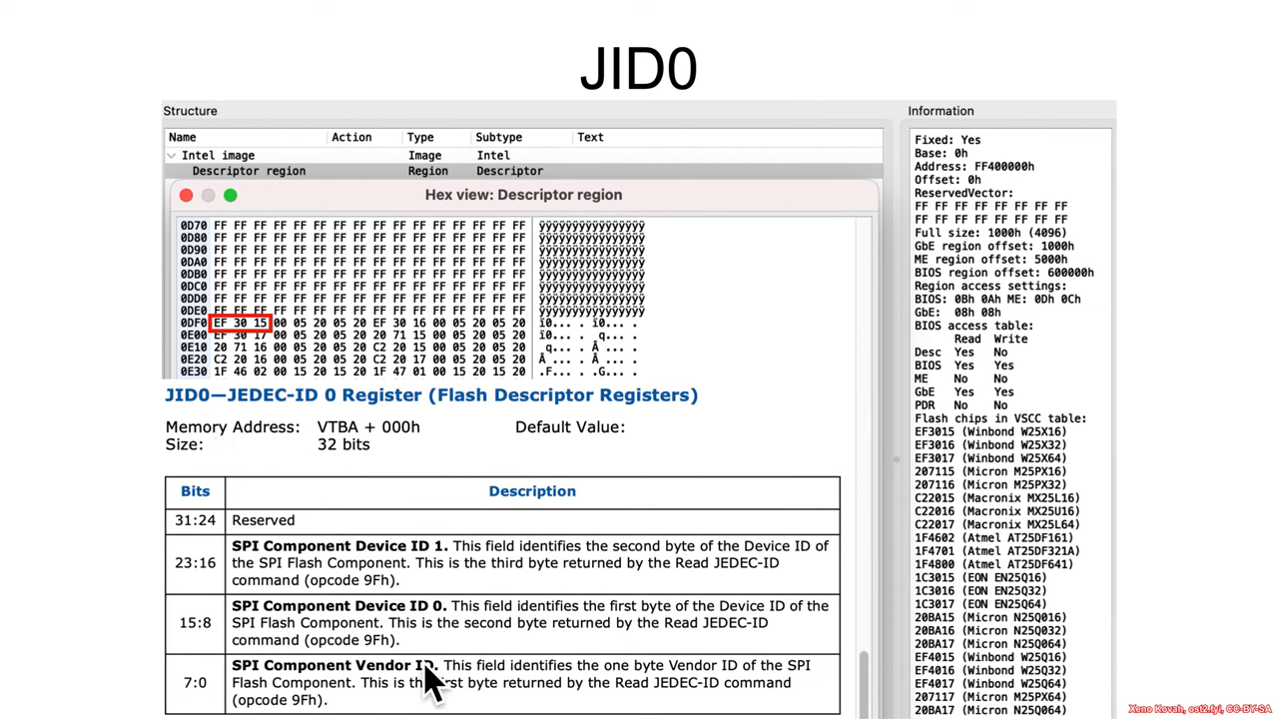
{"action": "mouse_move", "coordinate": [427, 694]}
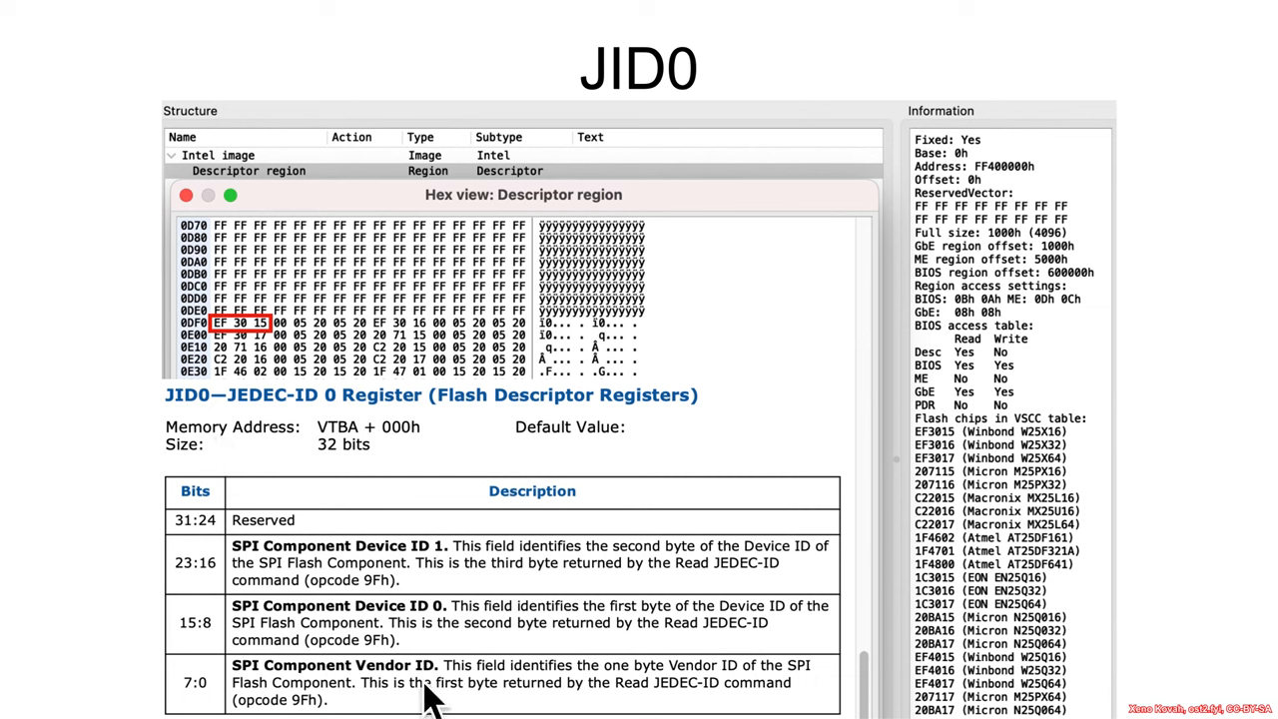
{"action": "mouse_move", "coordinate": [501, 464]}
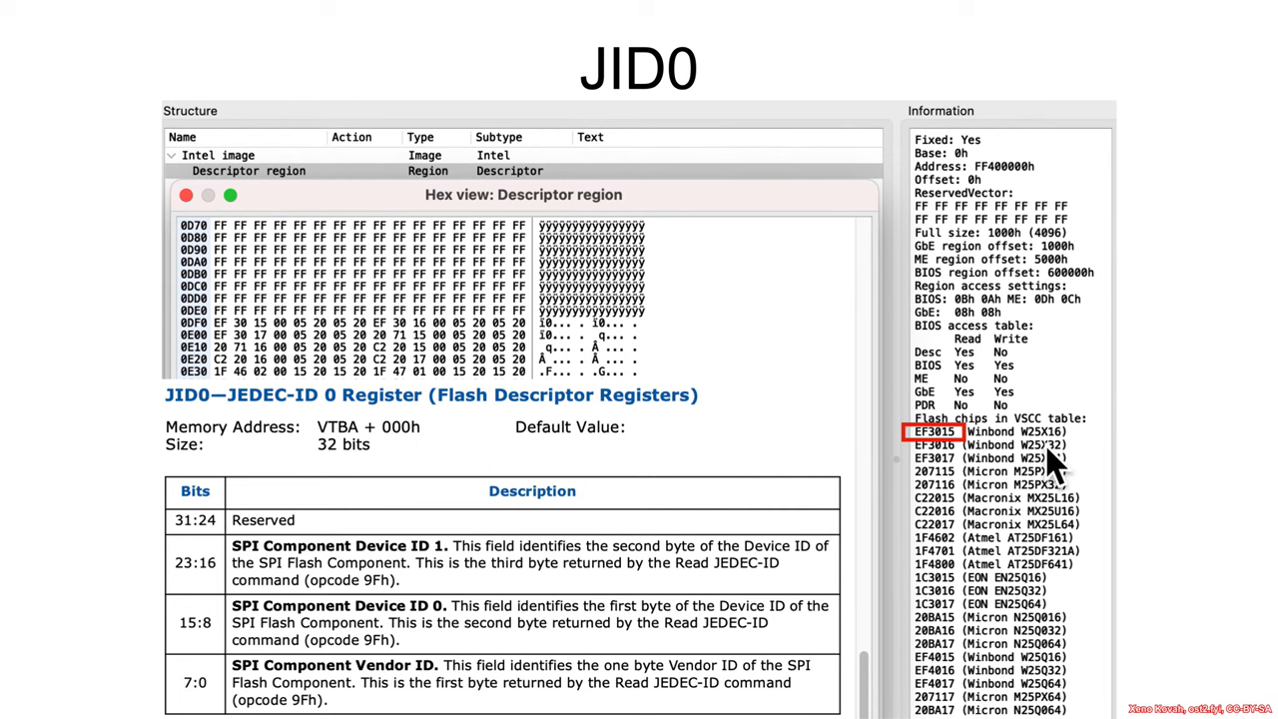
{"action": "mouse_move", "coordinate": [1074, 464]}
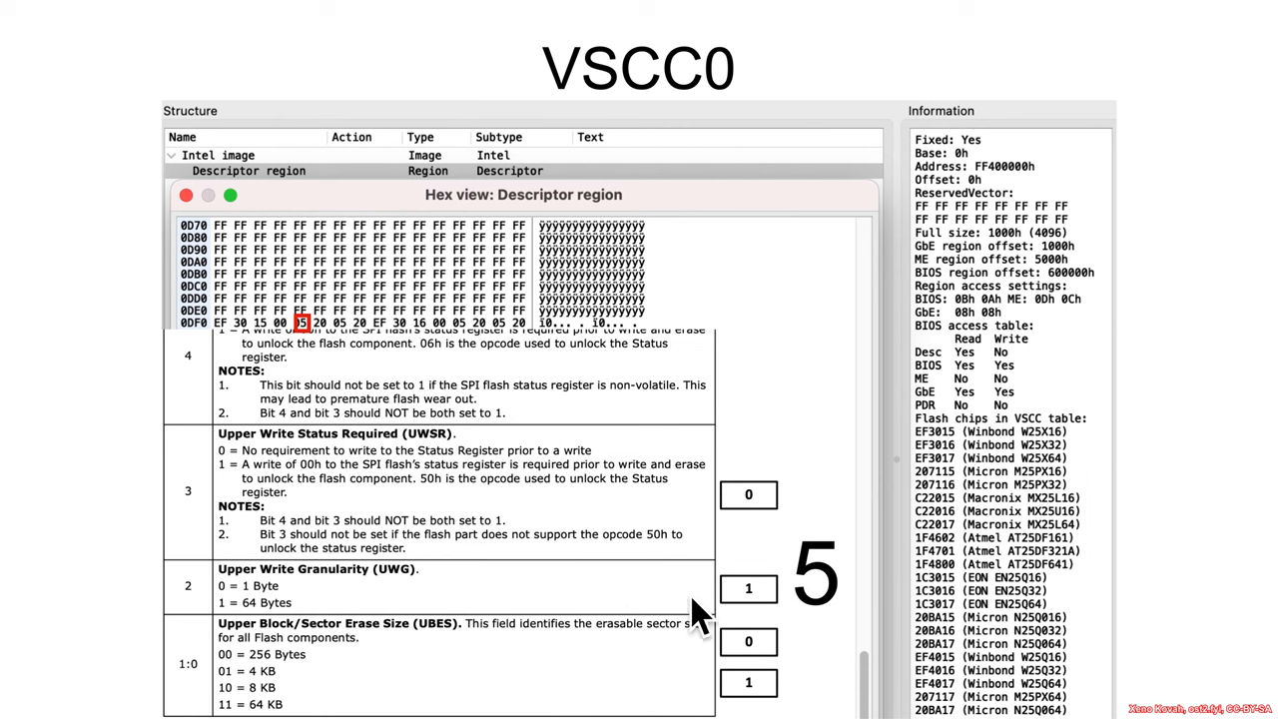
{"action": "mouse_move", "coordinate": [324, 354]}
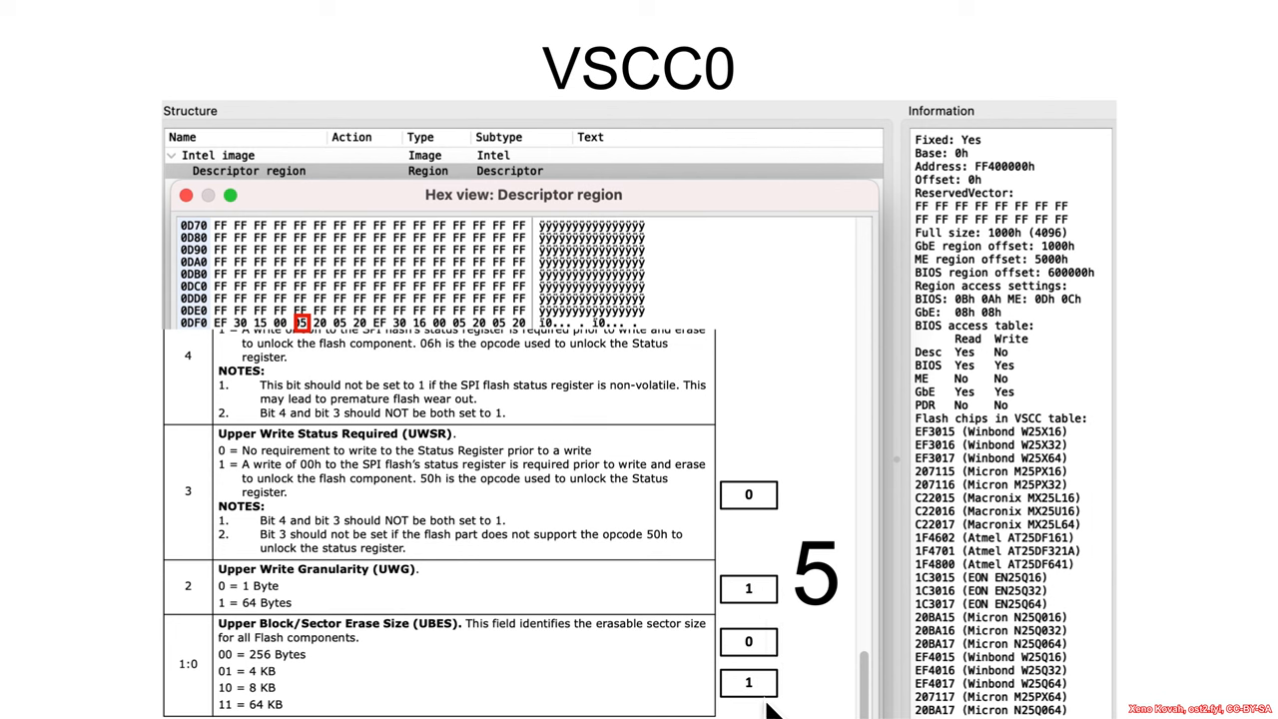
{"action": "mouse_move", "coordinate": [329, 689]}
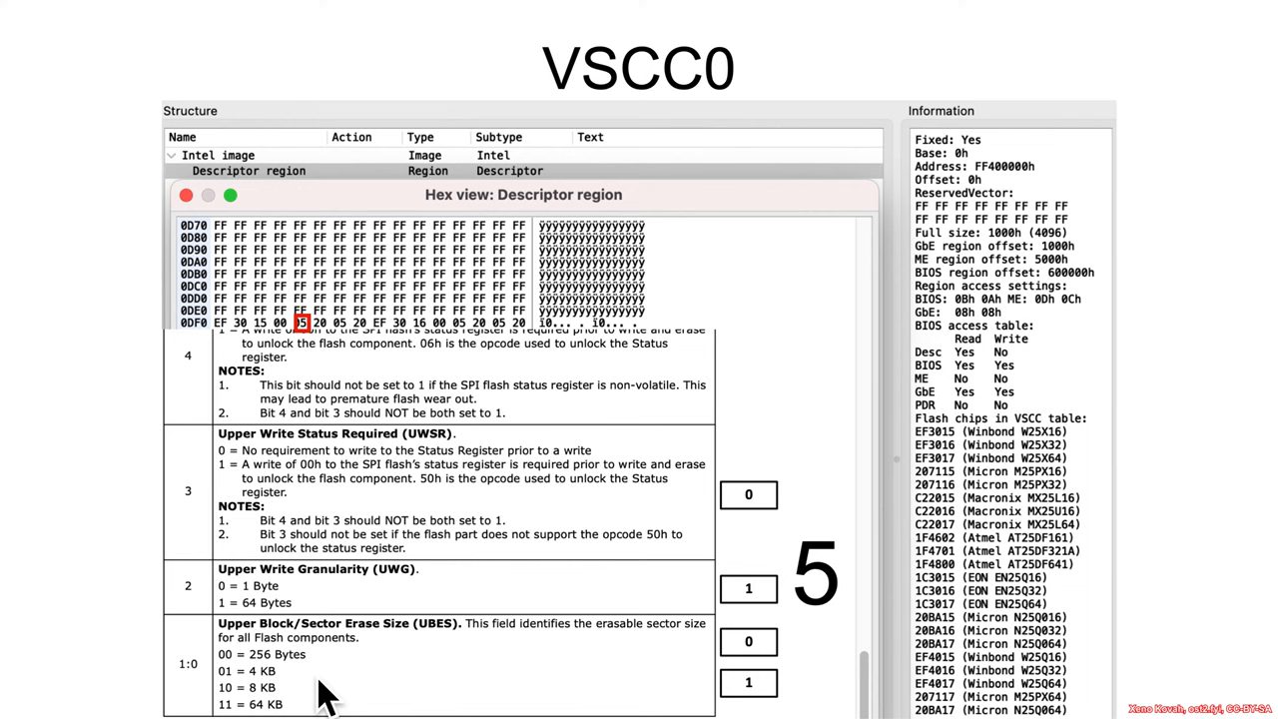
{"action": "mouse_move", "coordinate": [251, 694]}
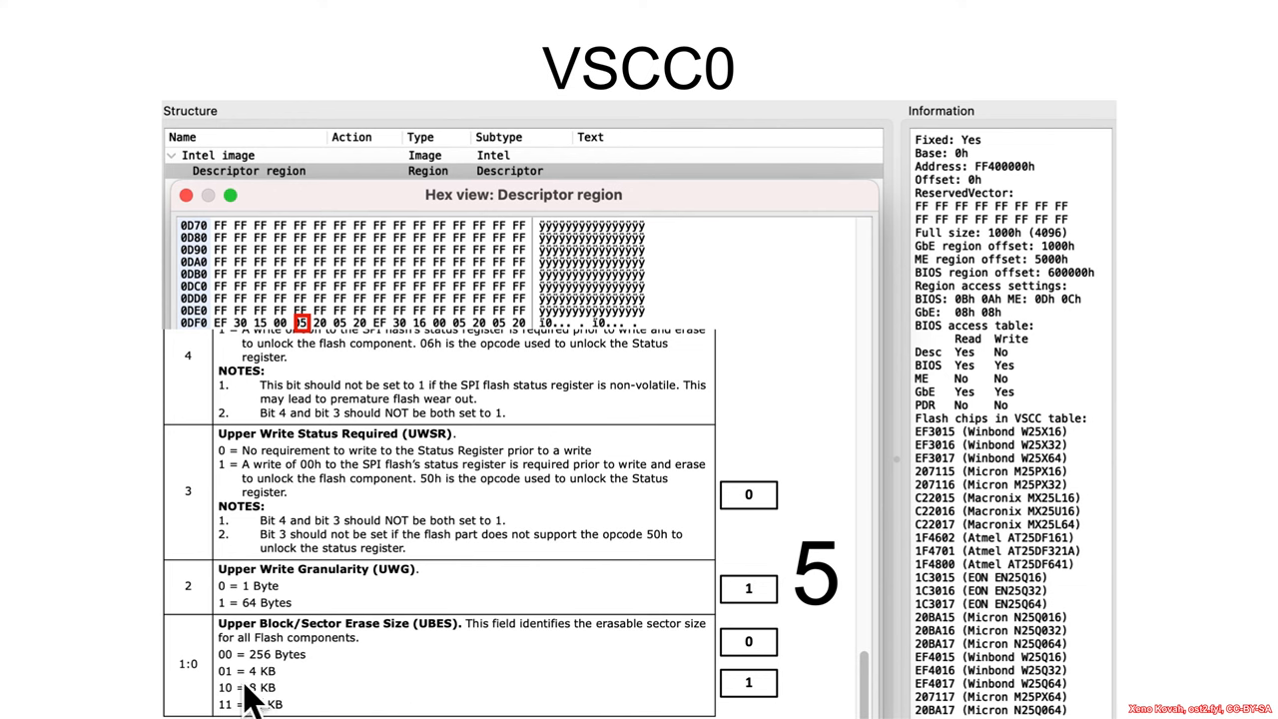
{"action": "mouse_move", "coordinate": [330, 689]}
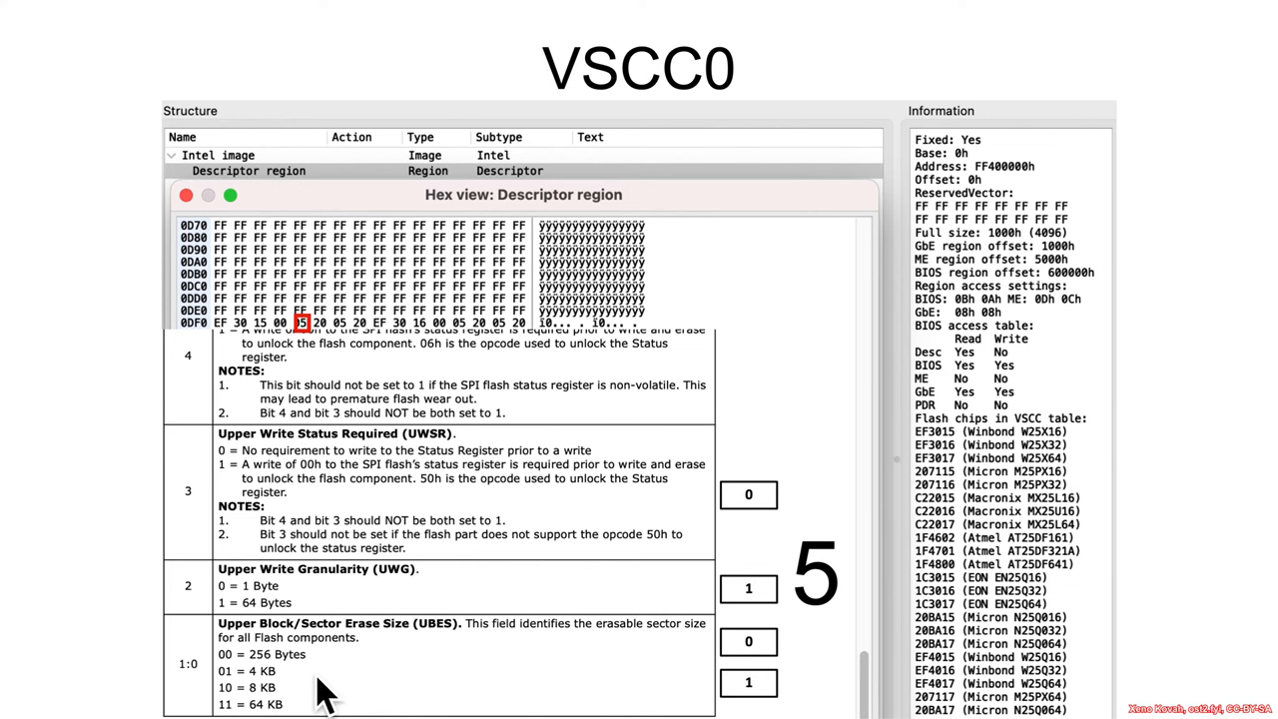
{"action": "mouse_move", "coordinate": [310, 699]}
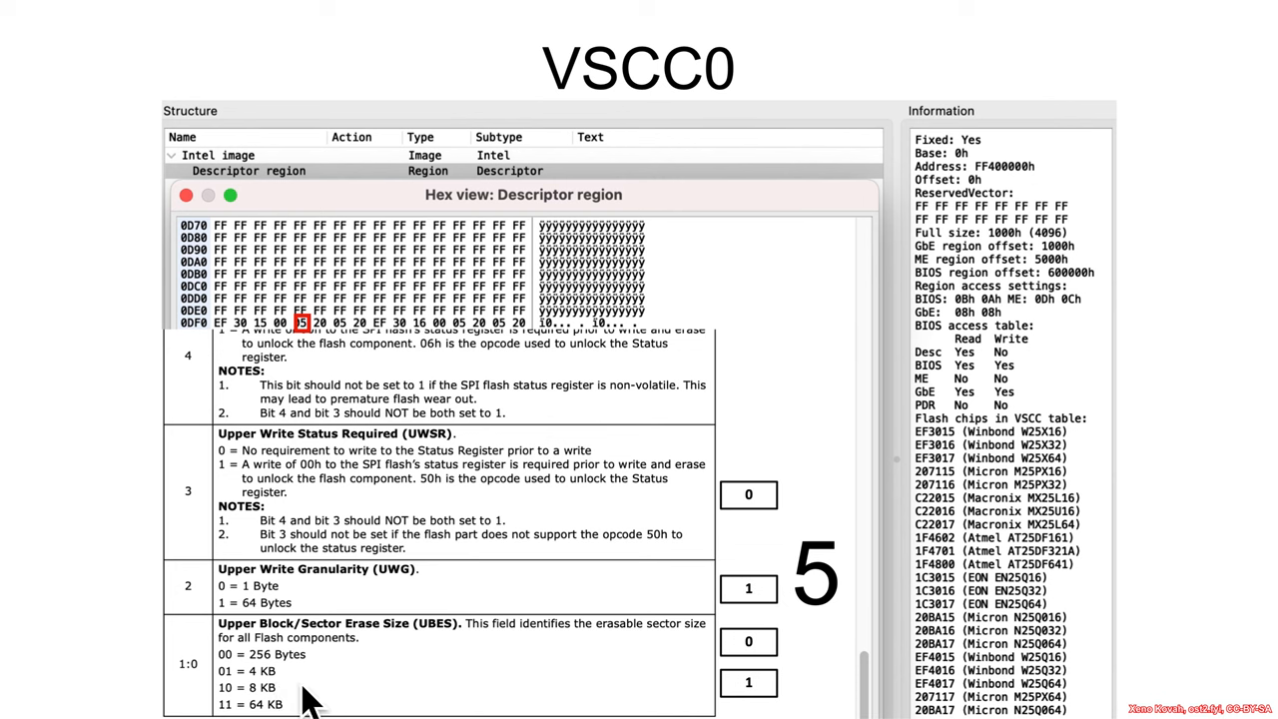
{"action": "mouse_move", "coordinate": [315, 609]}
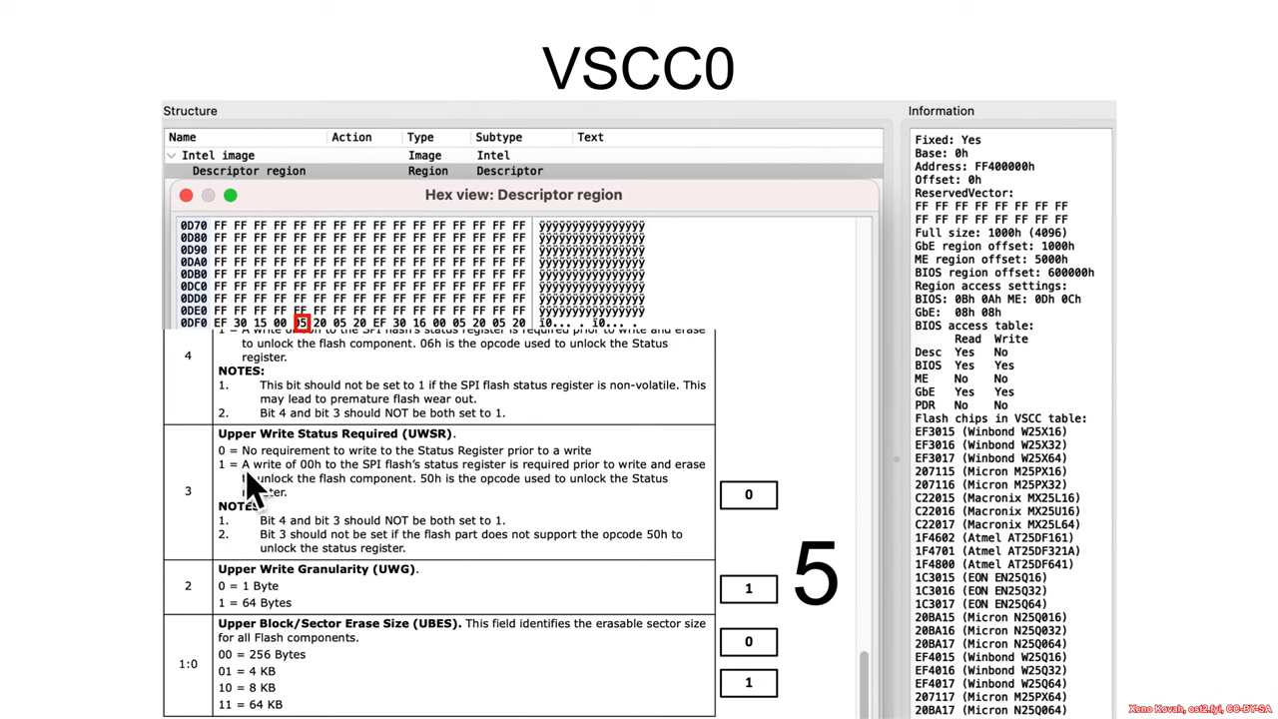
{"action": "mouse_move", "coordinate": [313, 488]}
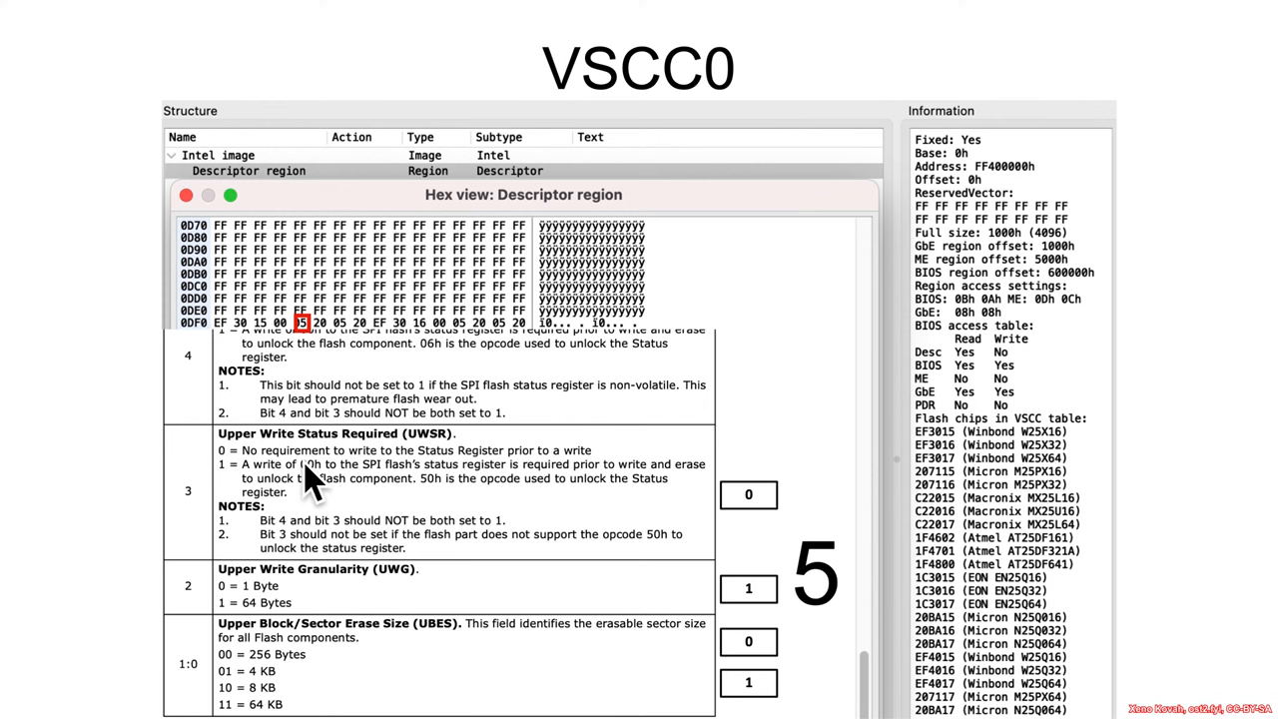
{"action": "mouse_move", "coordinate": [324, 515]}
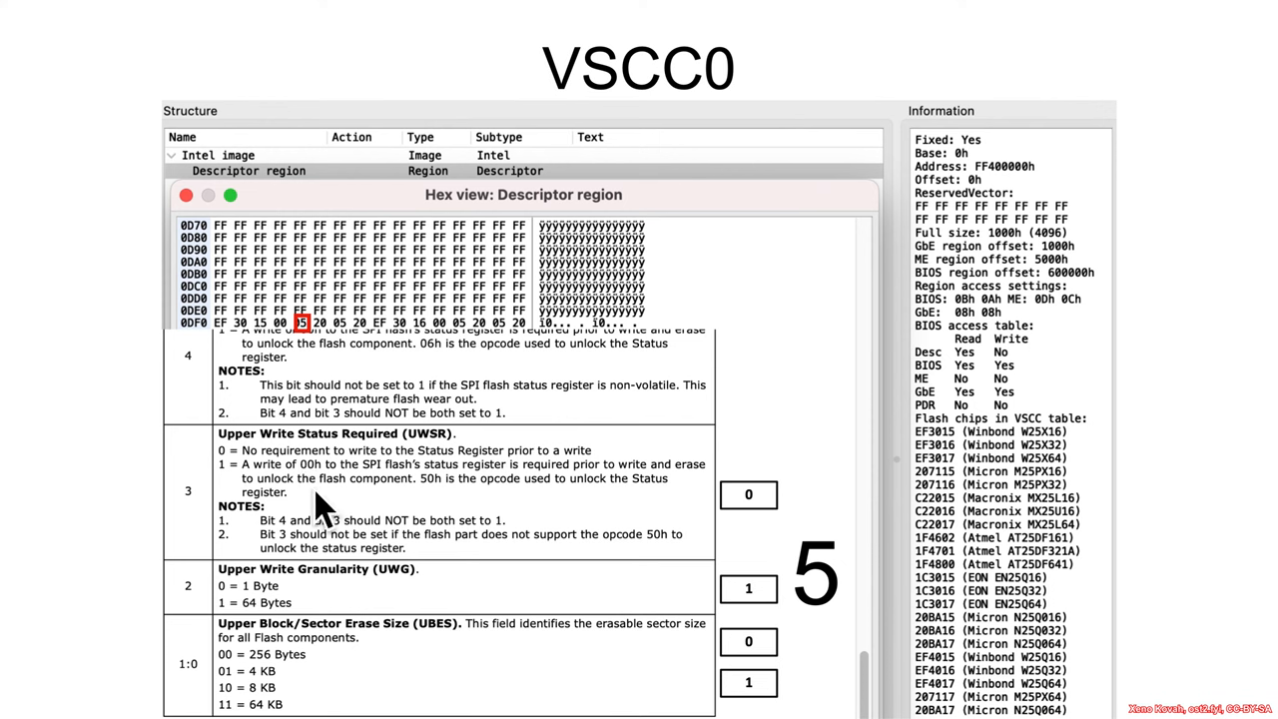
{"action": "mouse_move", "coordinate": [365, 517]}
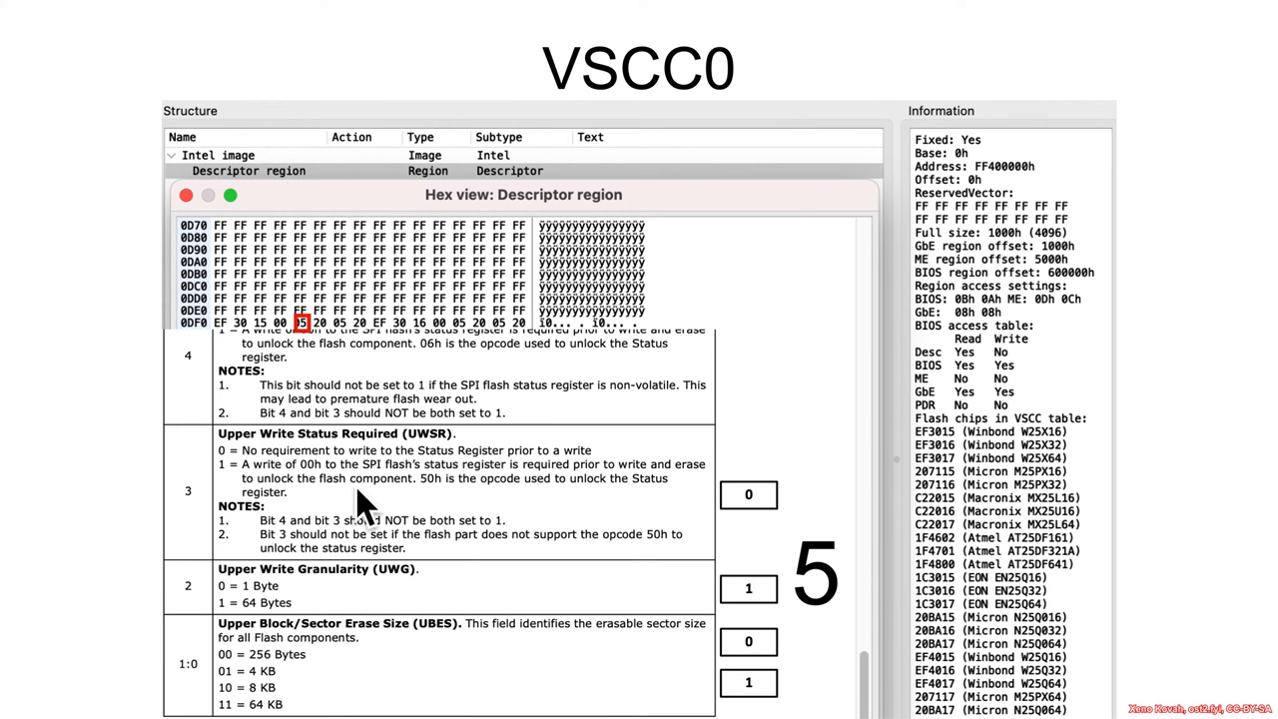
{"action": "mouse_move", "coordinate": [444, 525]}
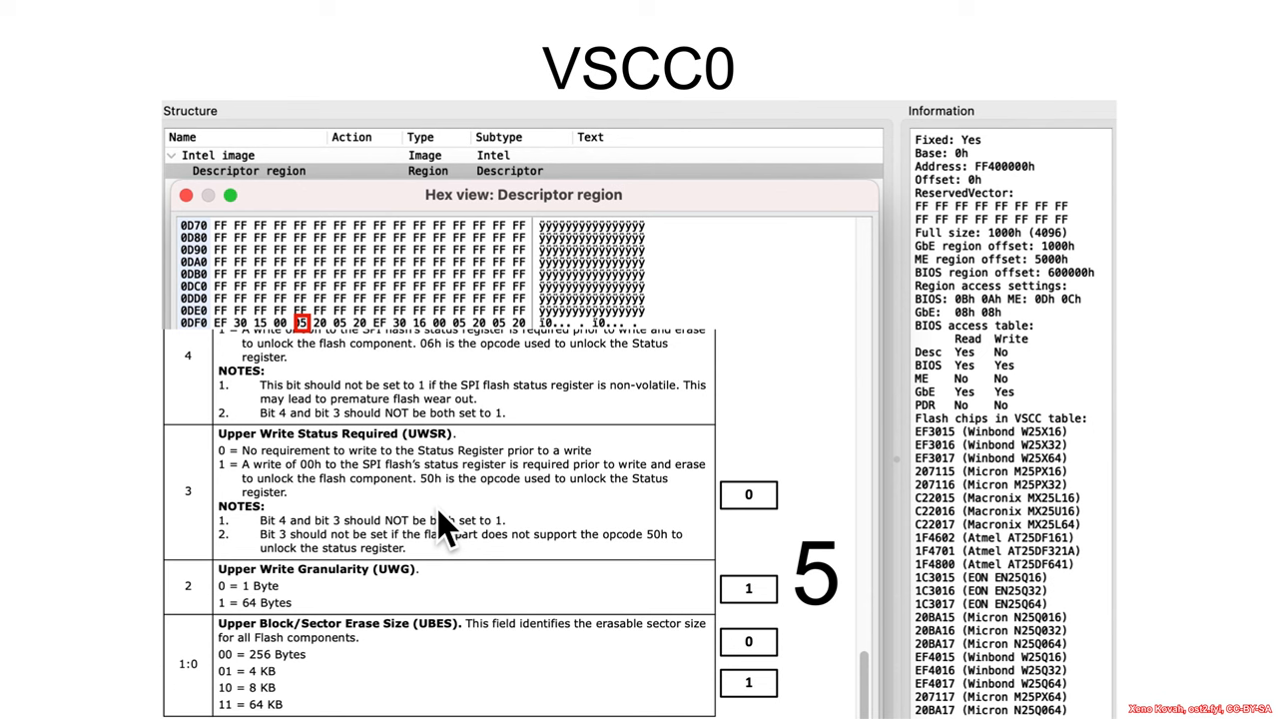
{"action": "mouse_move", "coordinate": [325, 524]}
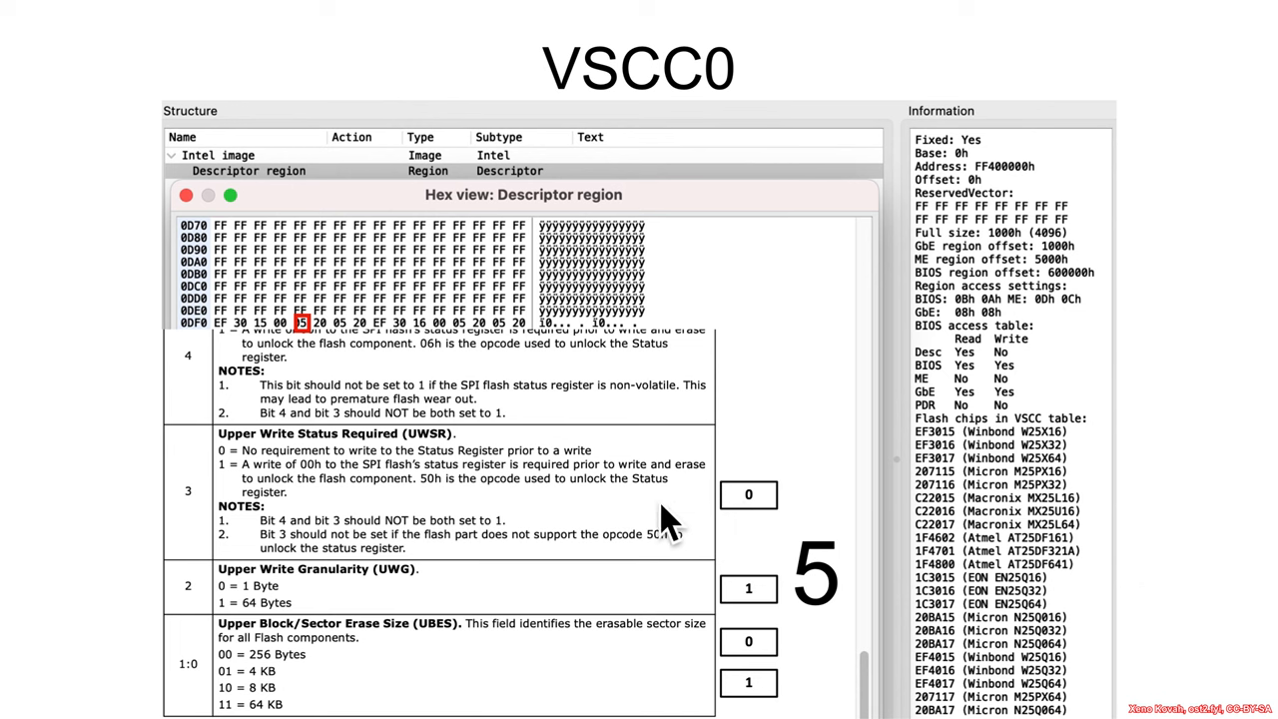
{"action": "mouse_move", "coordinate": [284, 374]}
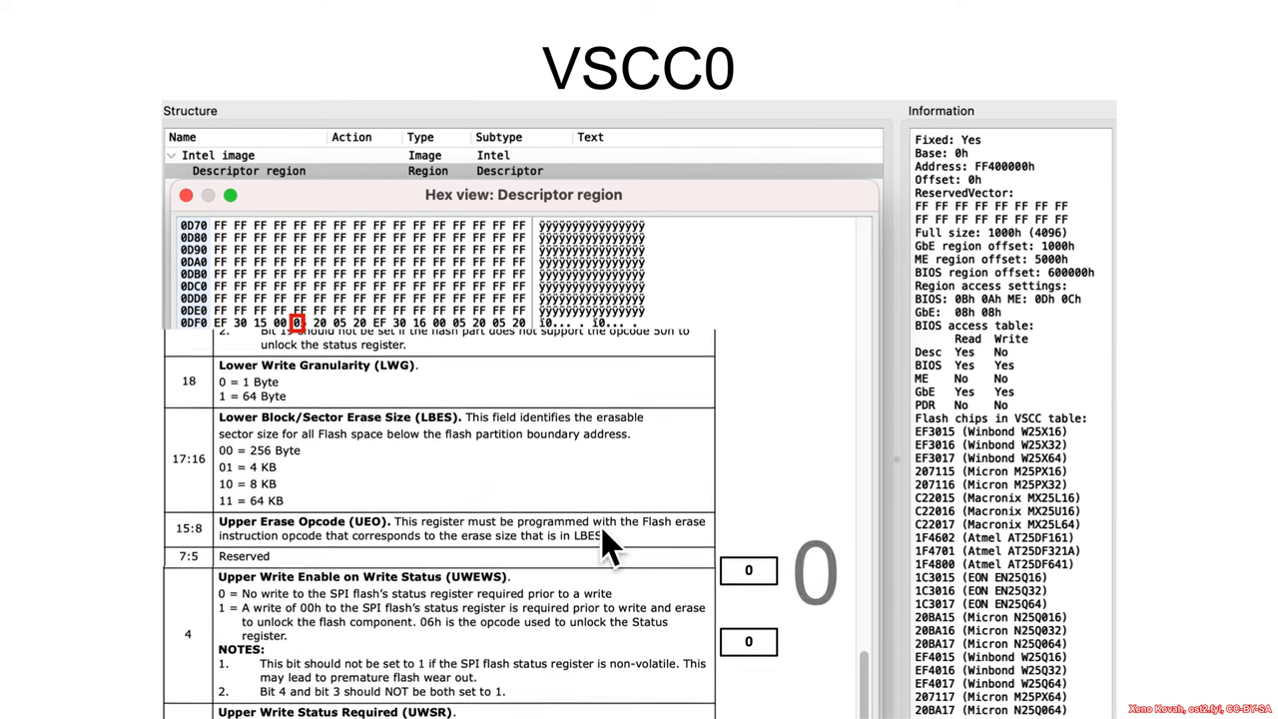
Scroll the hex view up to the 05 byte after JID0's 20 for bit decoding.
{"action": "scroll", "scroll_direction": "up", "scroll_amount": 3}
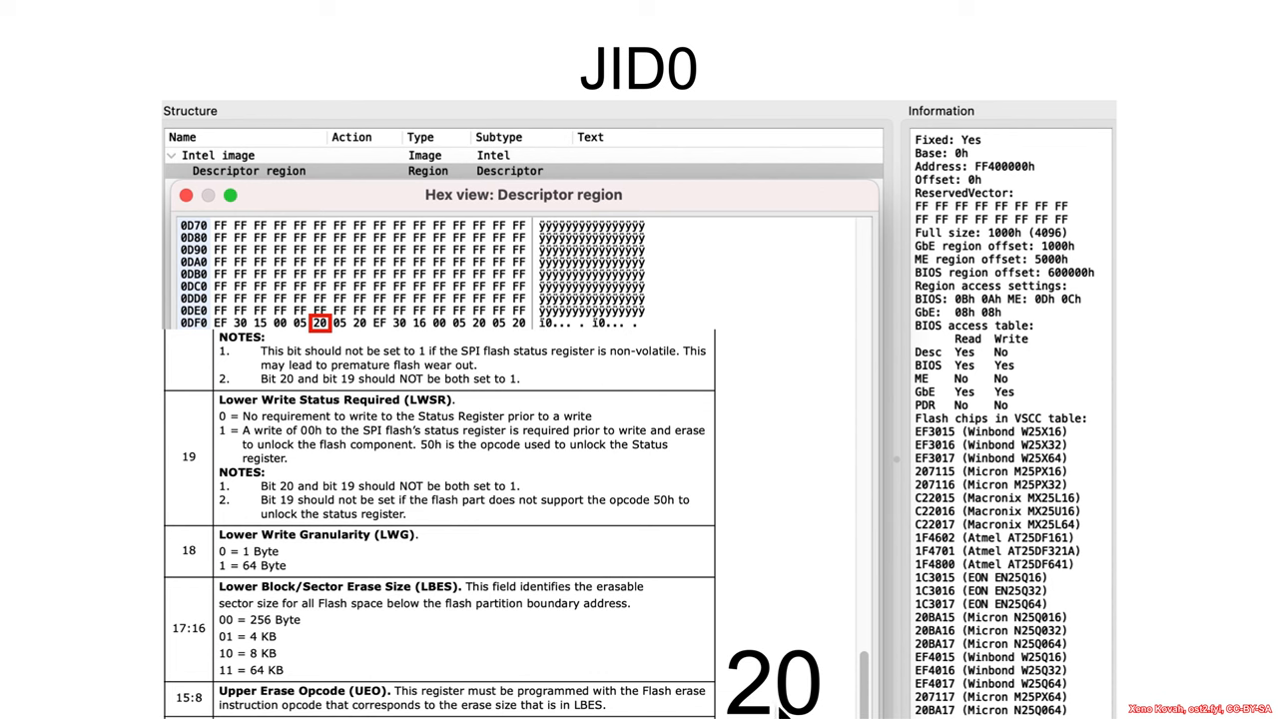
{"action": "mouse_move", "coordinate": [799, 619]}
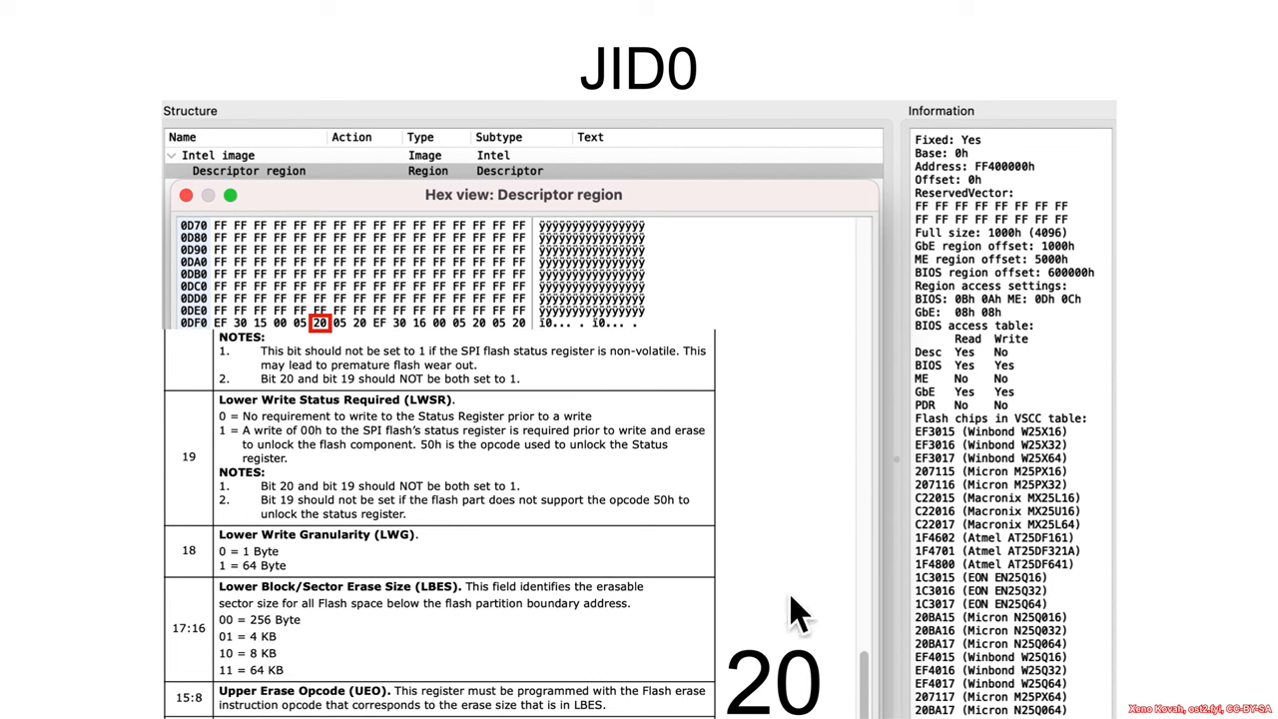
{"action": "mouse_move", "coordinate": [789, 464]}
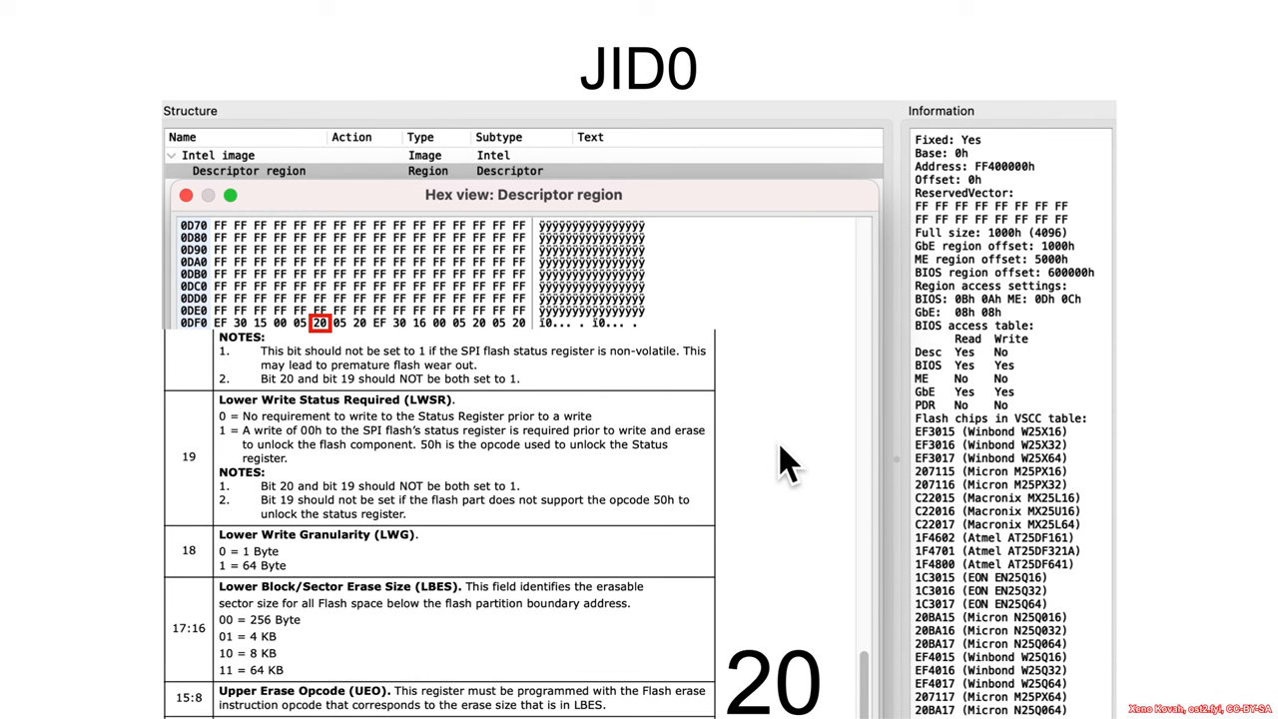
{"action": "mouse_move", "coordinate": [914, 459]}
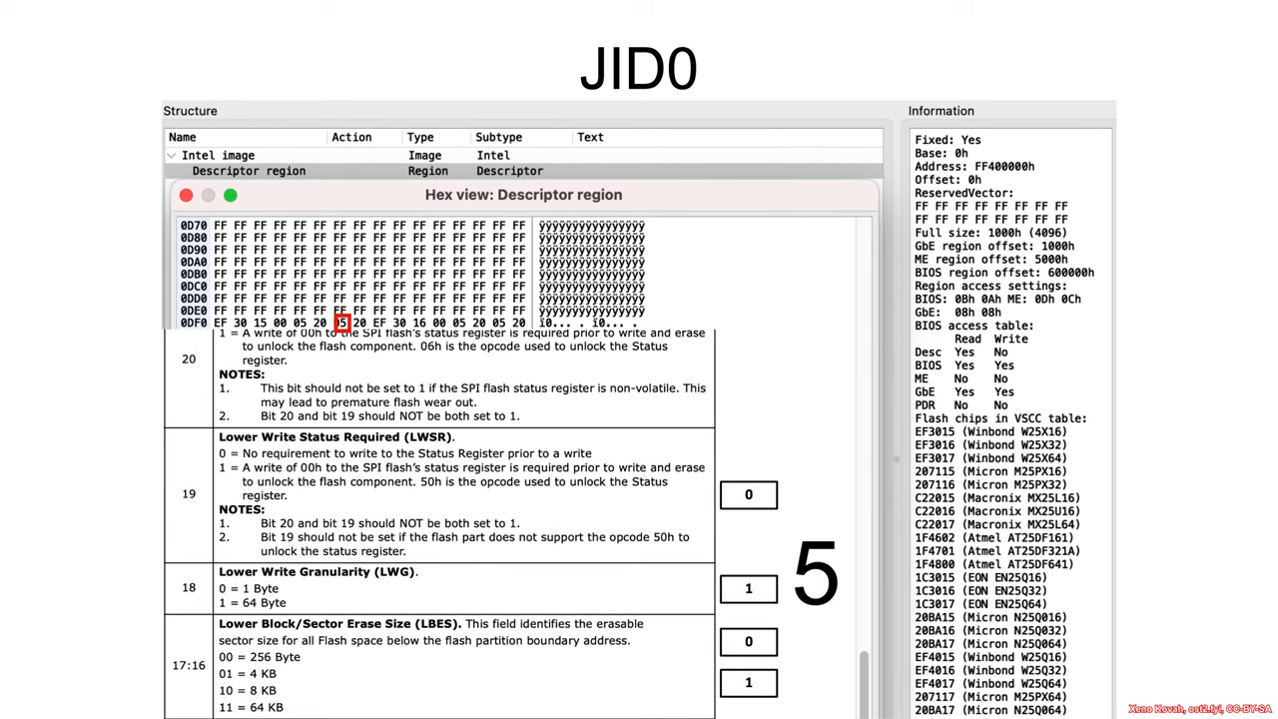
{"action": "mouse_move", "coordinate": [389, 654]}
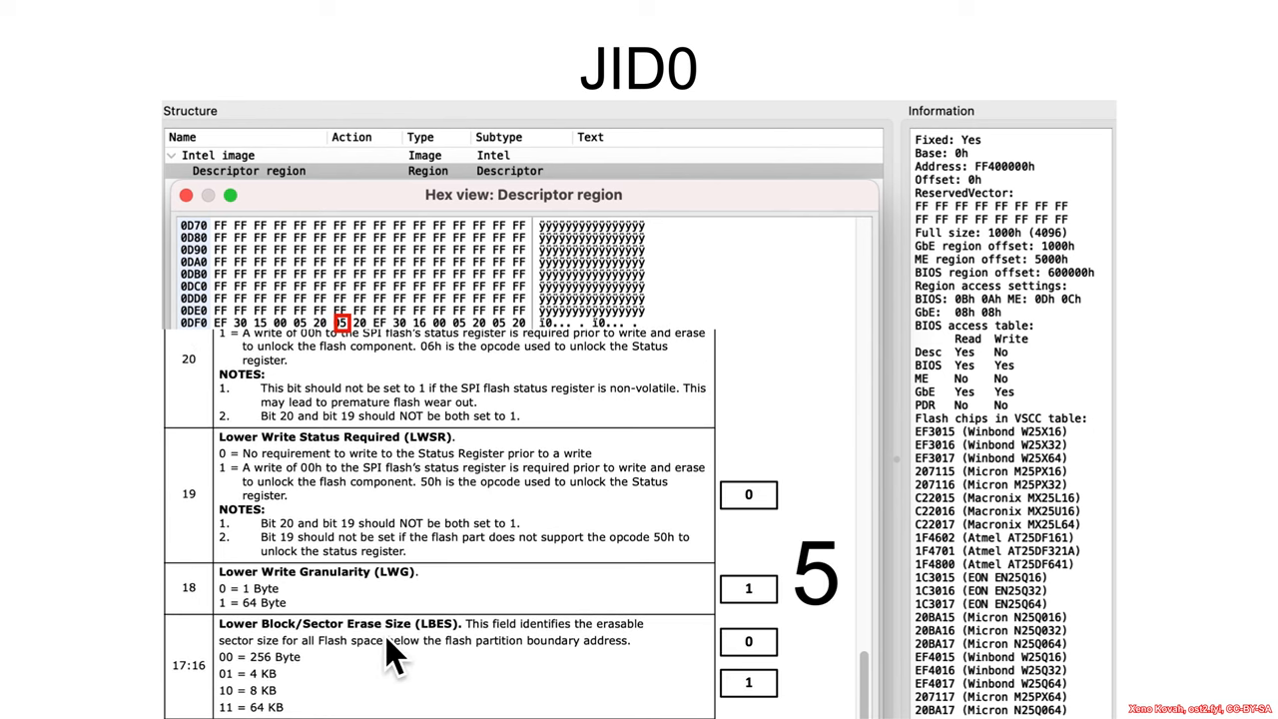
{"action": "mouse_move", "coordinate": [365, 604]}
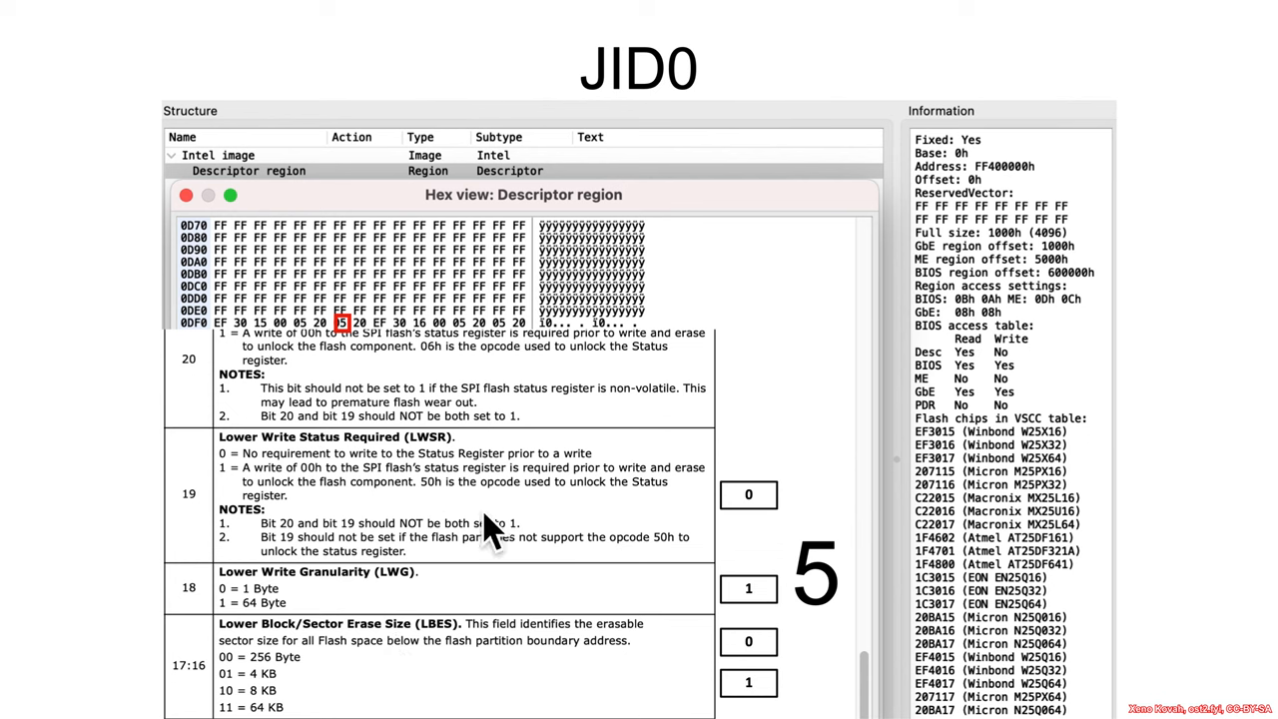
{"action": "mouse_move", "coordinate": [639, 690]}
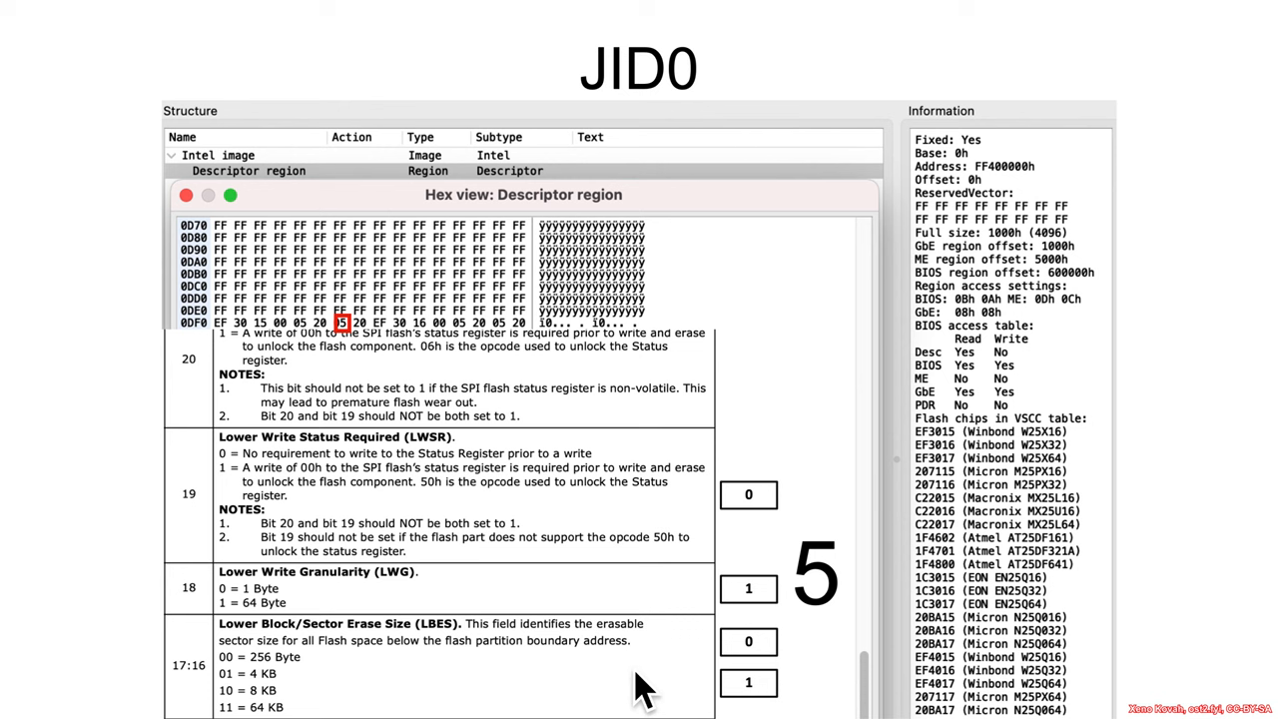
{"action": "mouse_move", "coordinate": [279, 704]}
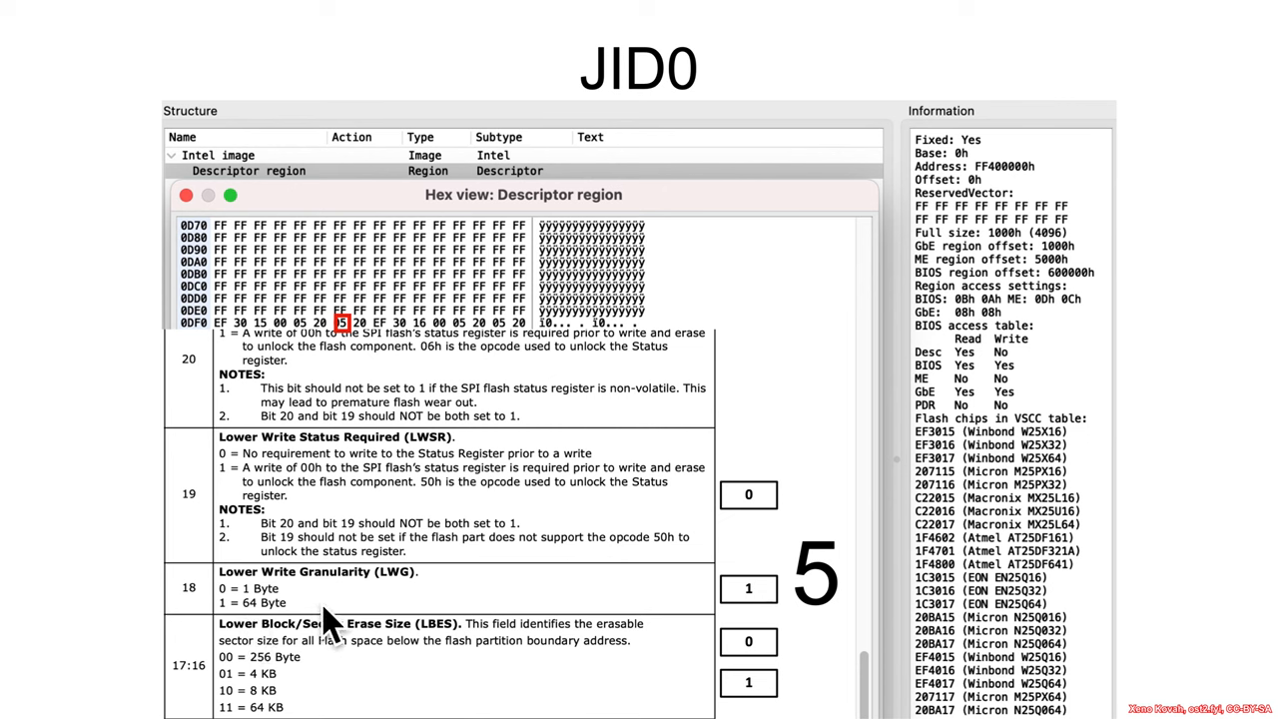
{"action": "mouse_move", "coordinate": [260, 470]}
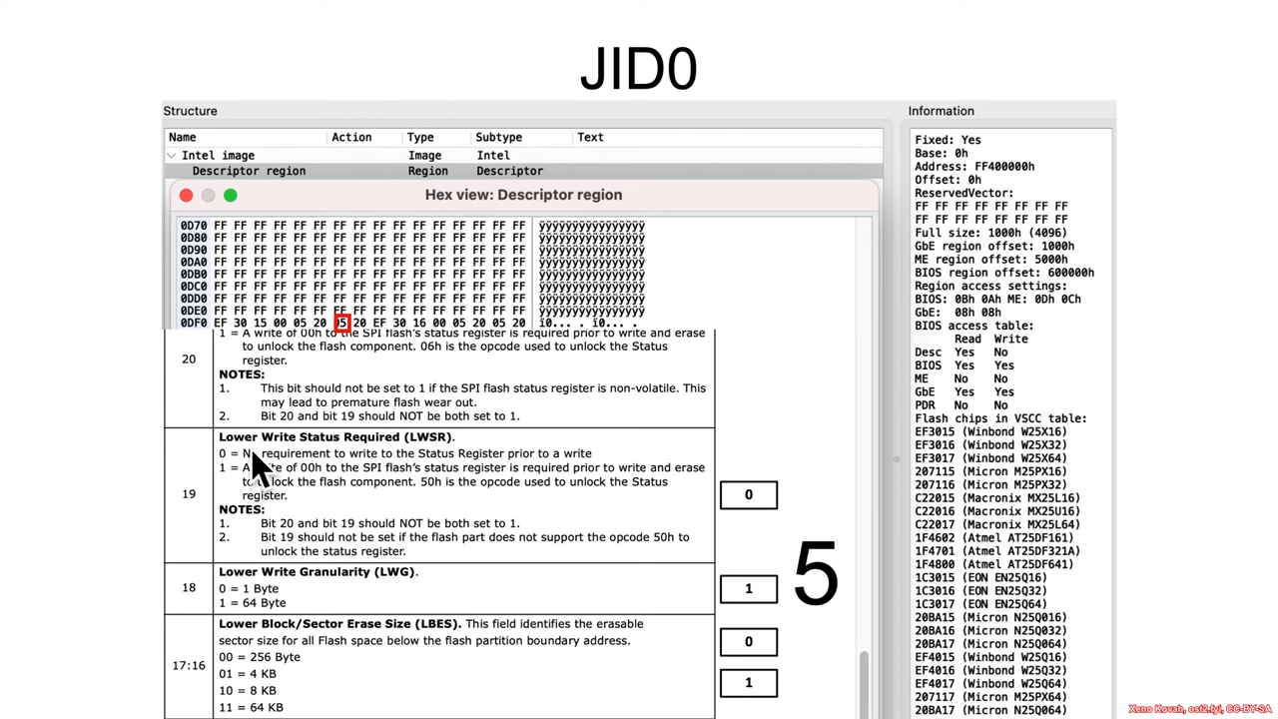
{"action": "mouse_move", "coordinate": [609, 489]}
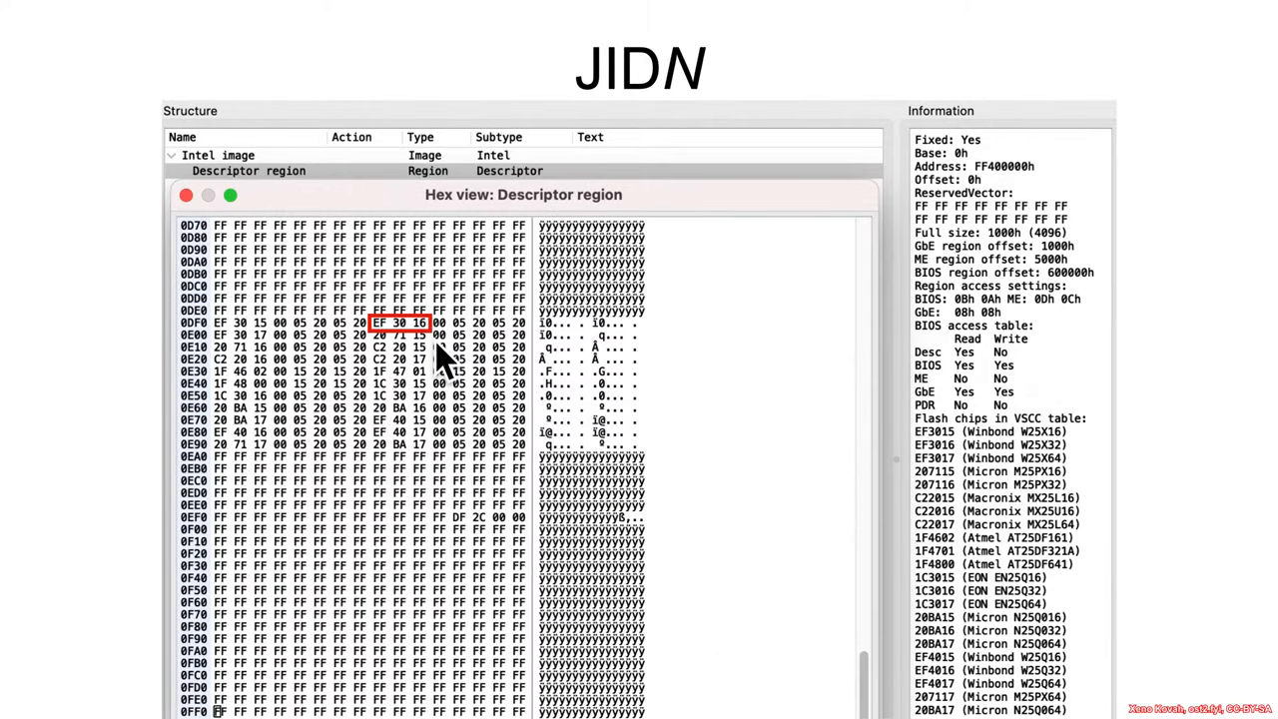
Select bytes 15 20 15 20 in row 0E30 and the Atmel AT25DF321A 1F4701 VSCC entry.
{"action": "left_click", "coordinate": [498, 347]}
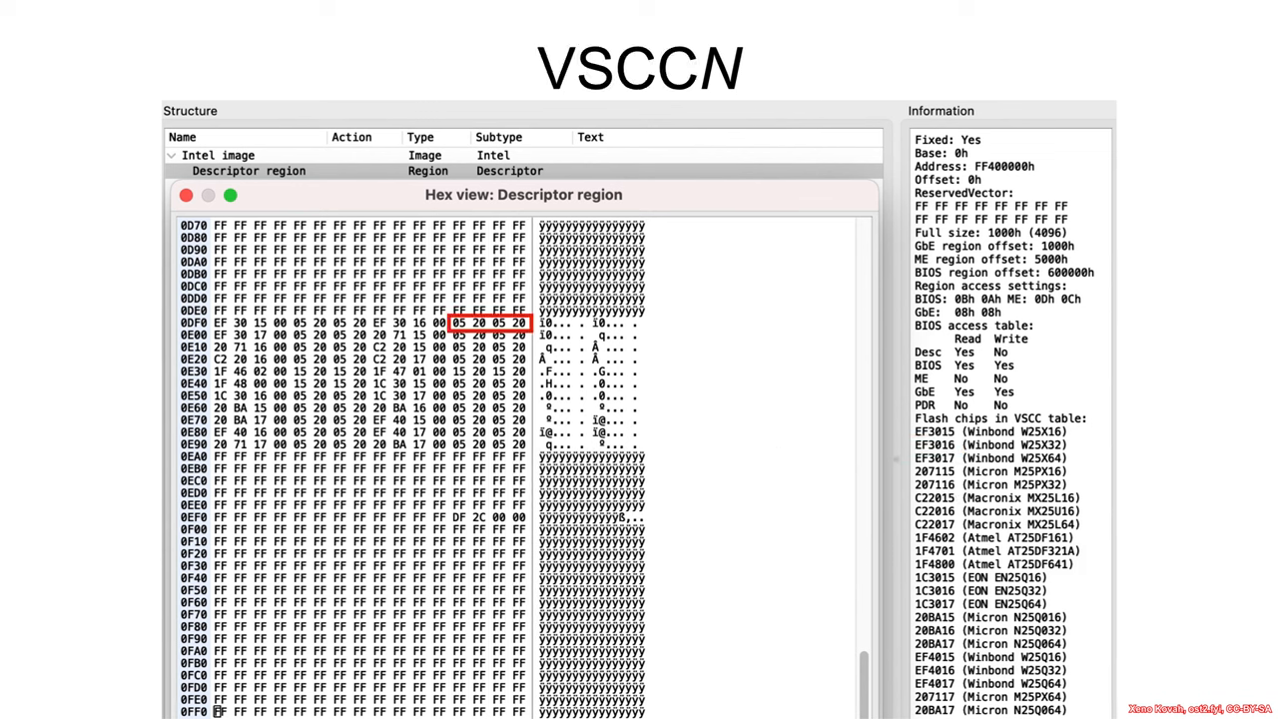
{"action": "mouse_move", "coordinate": [490, 359]}
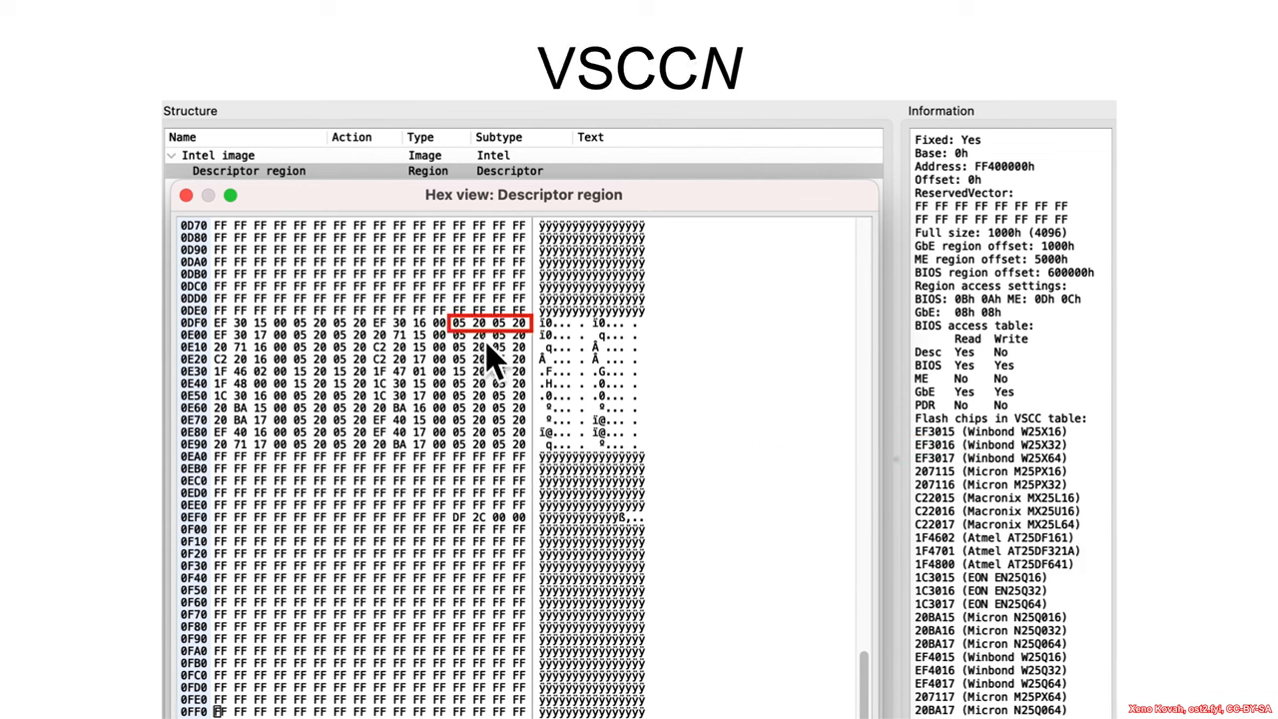
{"action": "left_click", "coordinate": [489, 370]}
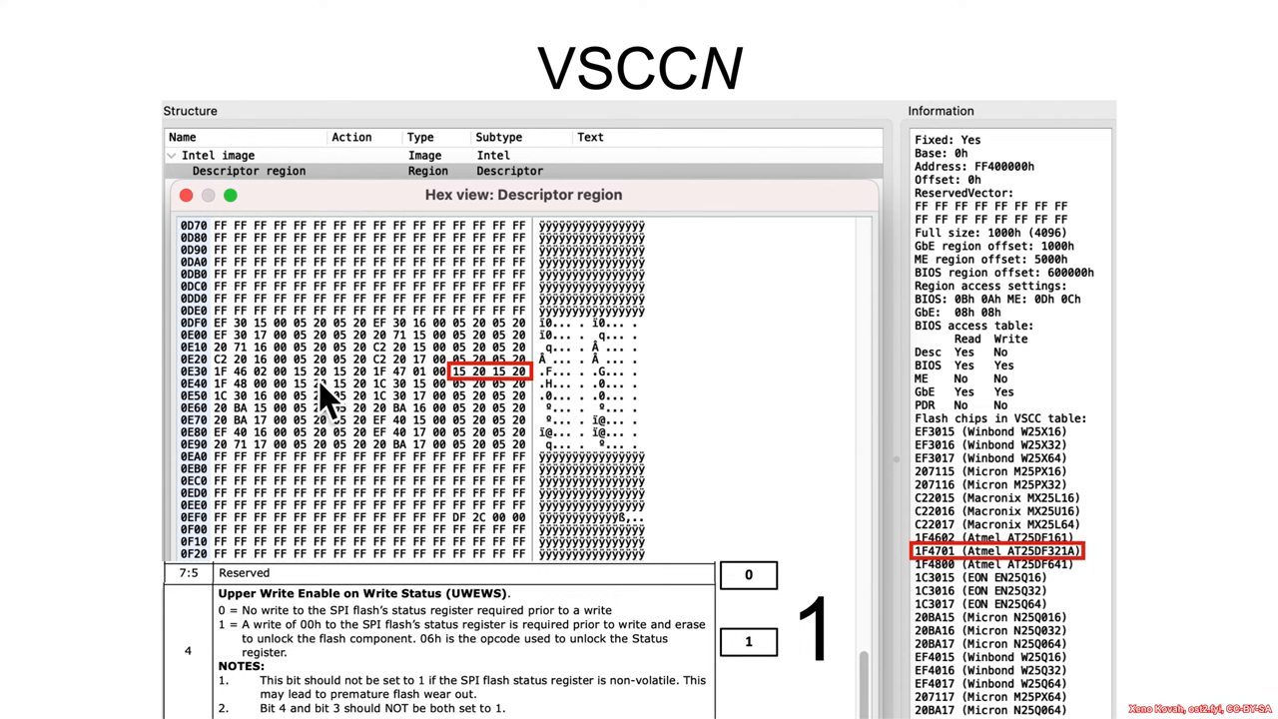
{"action": "mouse_move", "coordinate": [329, 405]}
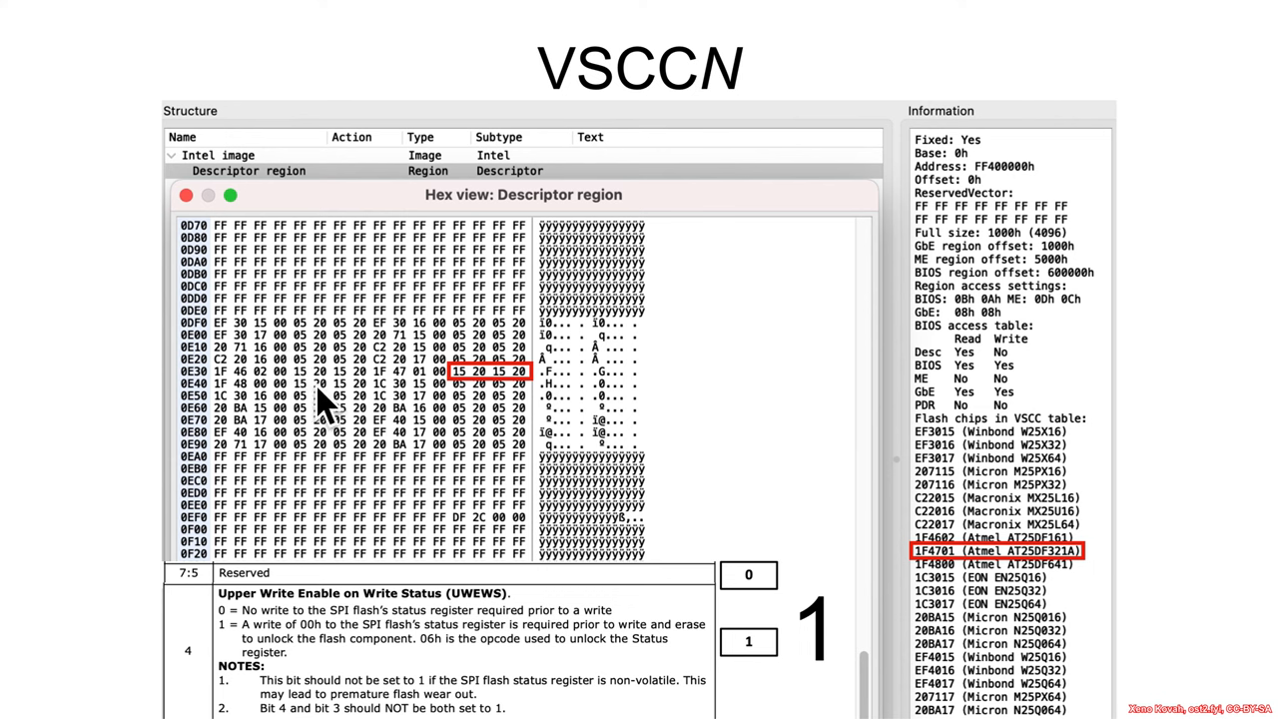
{"action": "mouse_move", "coordinate": [320, 389]}
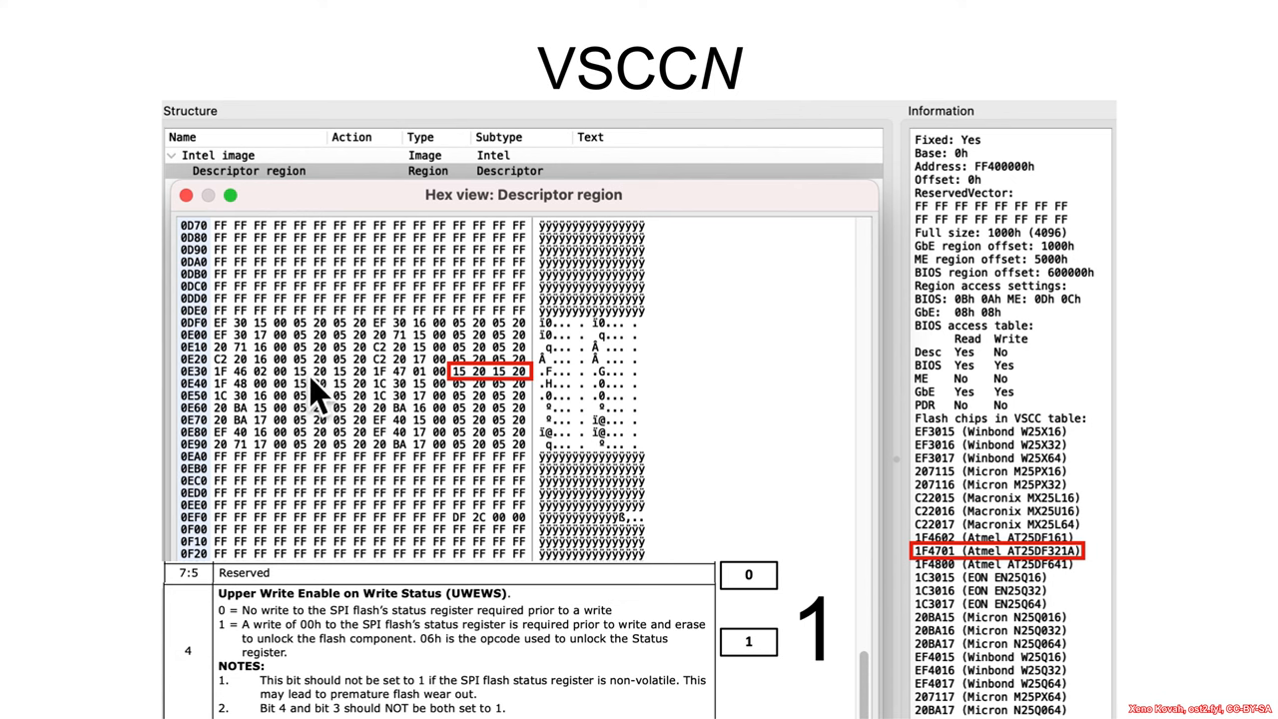
{"action": "mouse_move", "coordinate": [559, 405]}
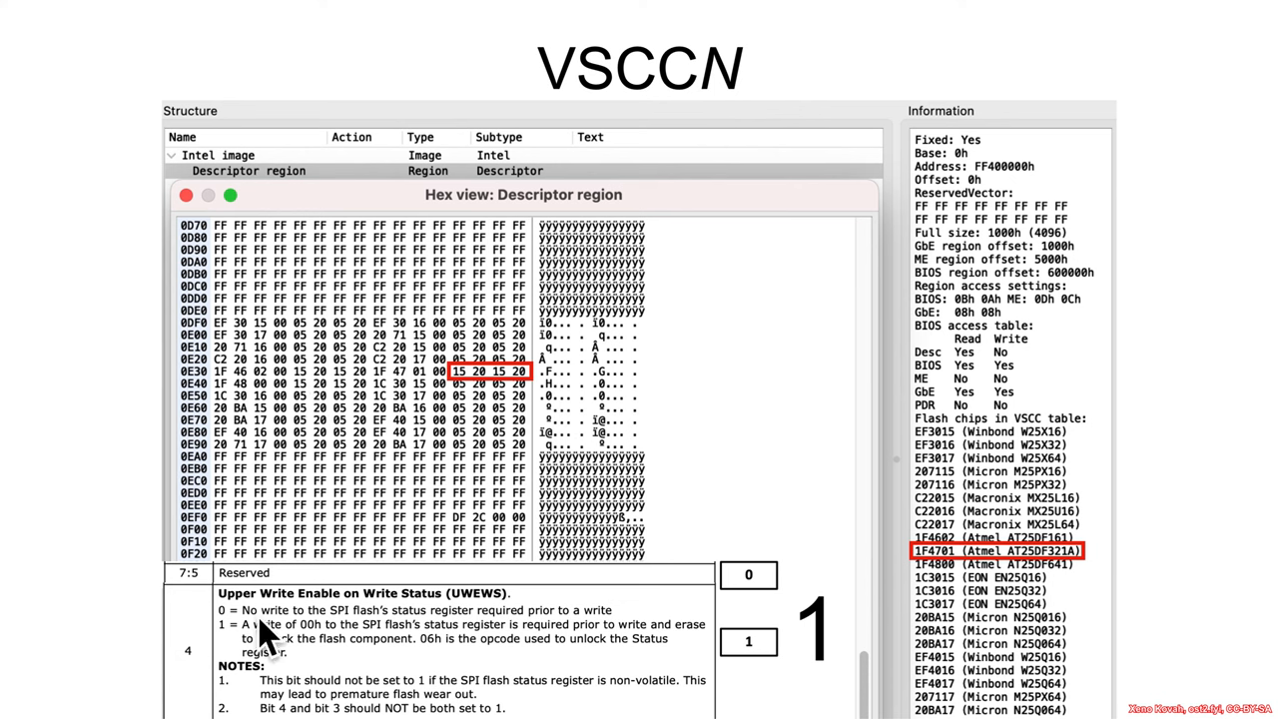
{"action": "mouse_move", "coordinate": [419, 397]}
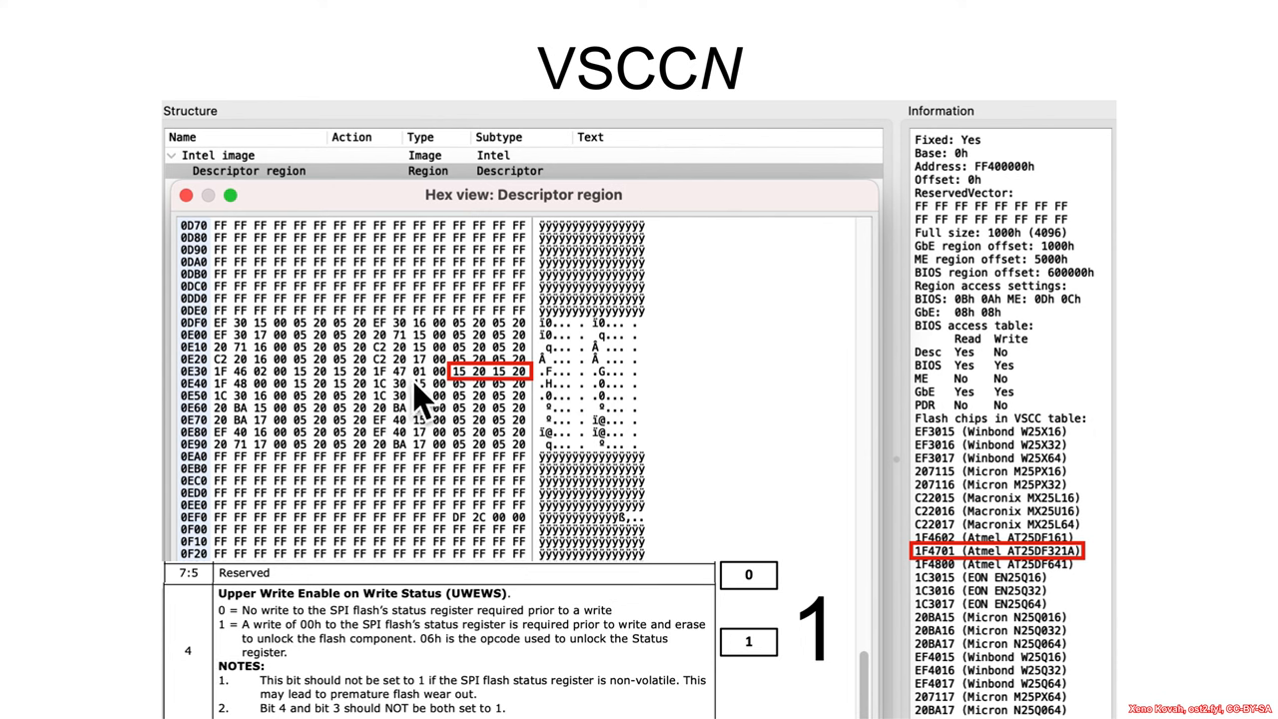
{"action": "mouse_move", "coordinate": [430, 390]}
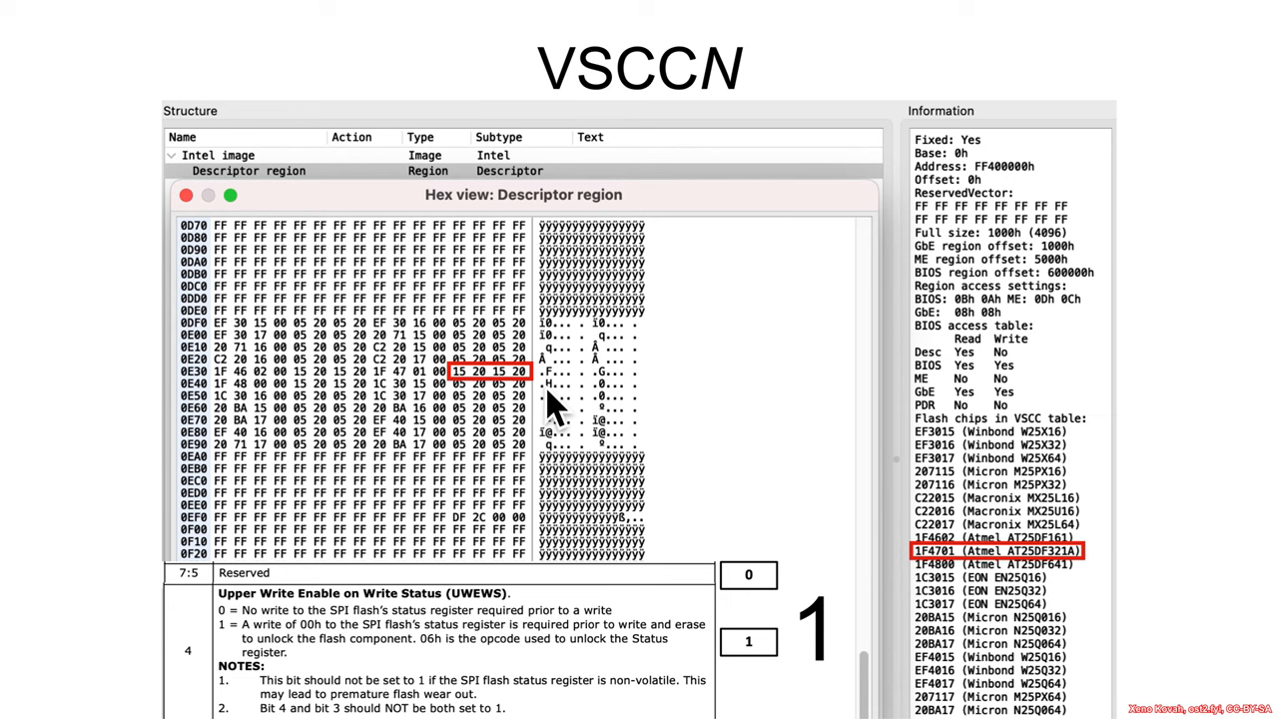
{"action": "mouse_move", "coordinate": [279, 664]}
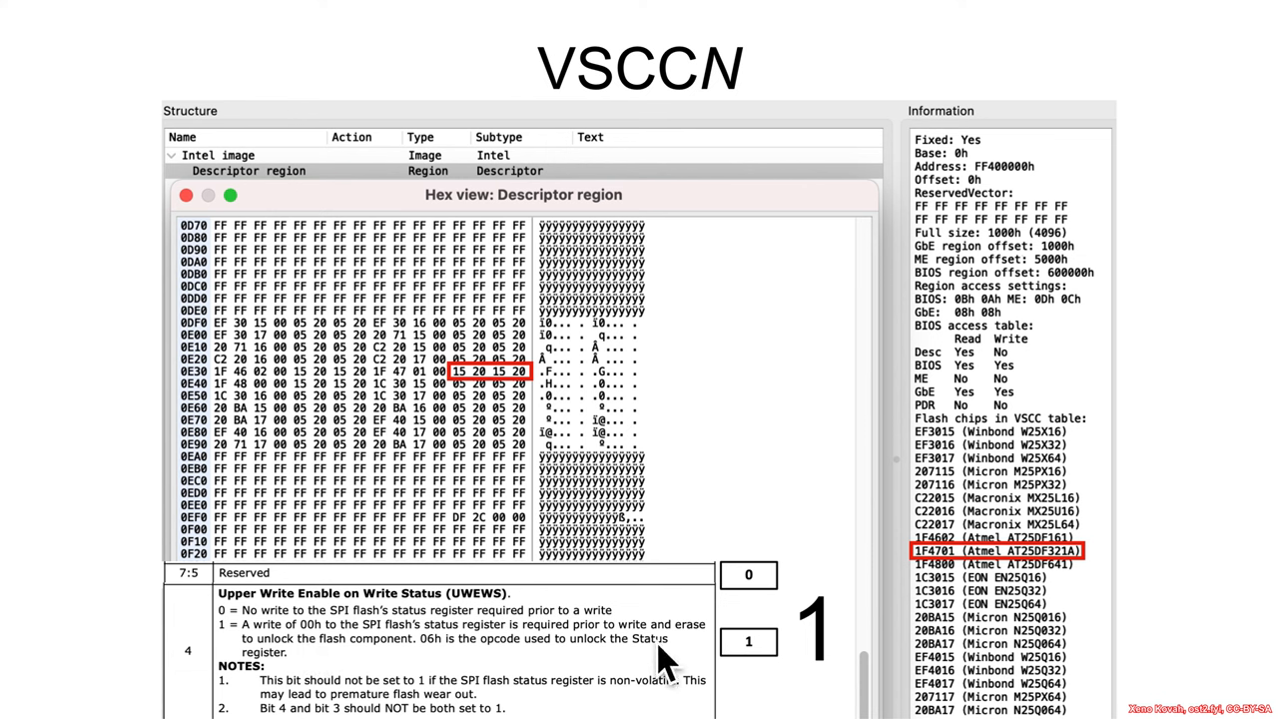
{"action": "mouse_move", "coordinate": [667, 689]}
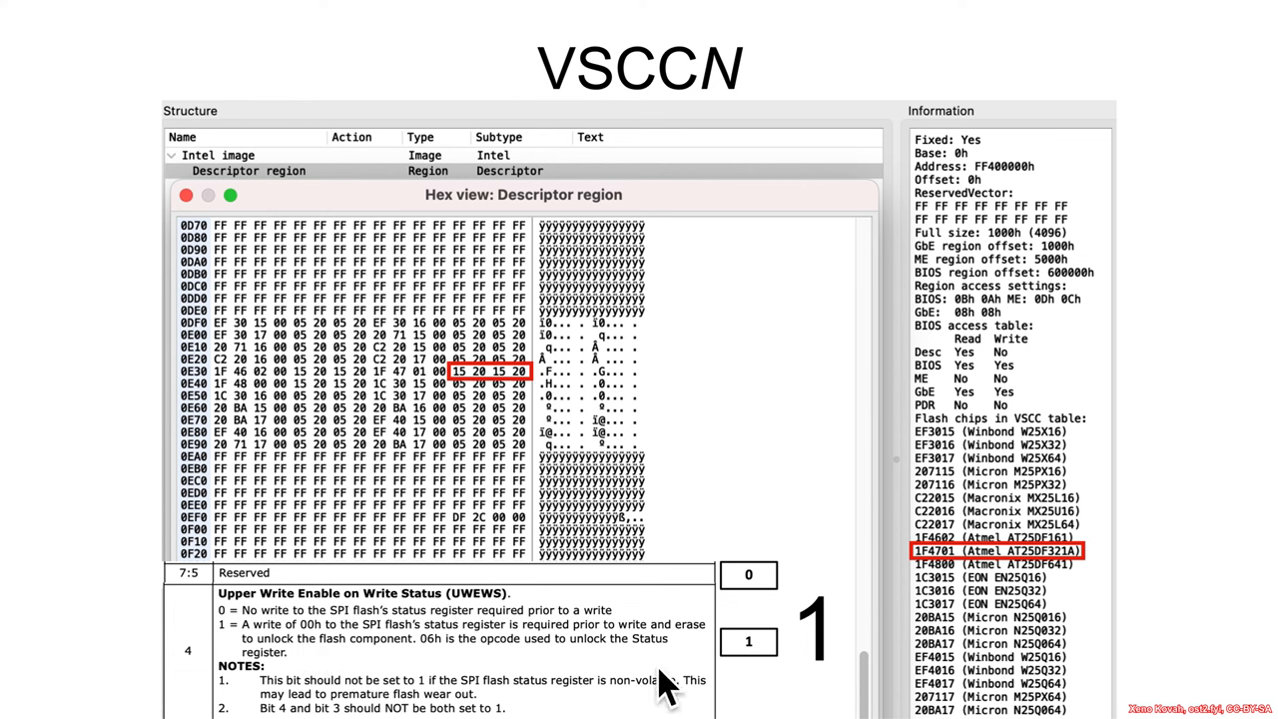